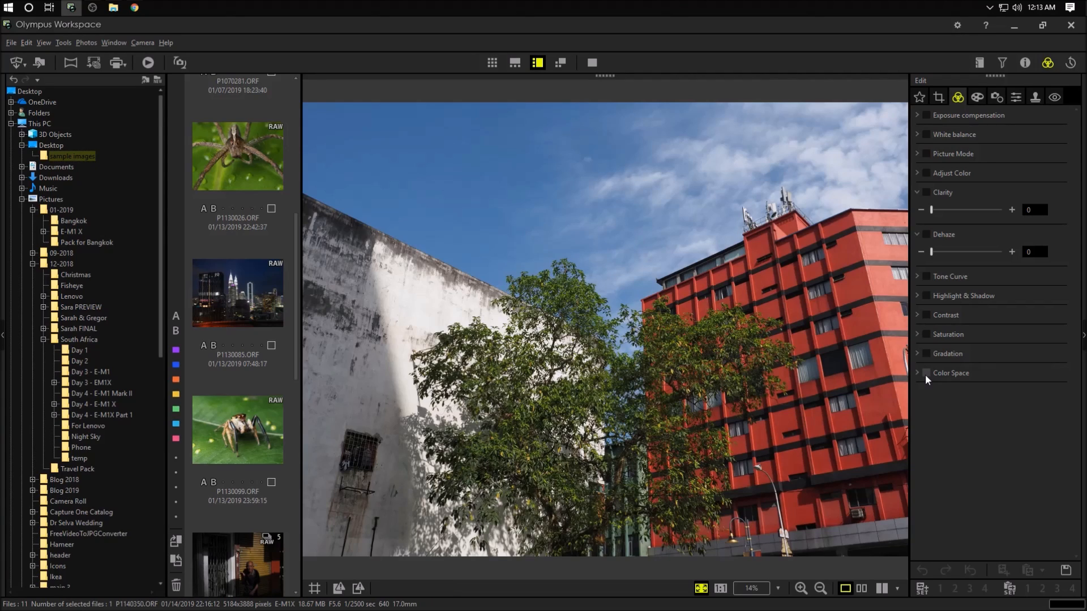
mouse_move(370, 358)
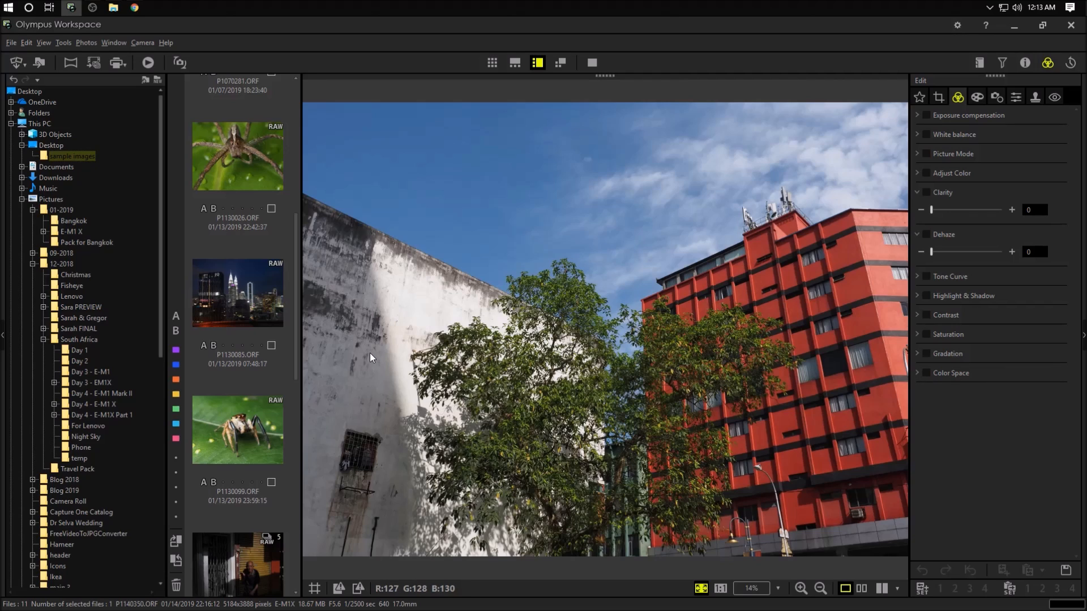
mouse_move(290, 362)
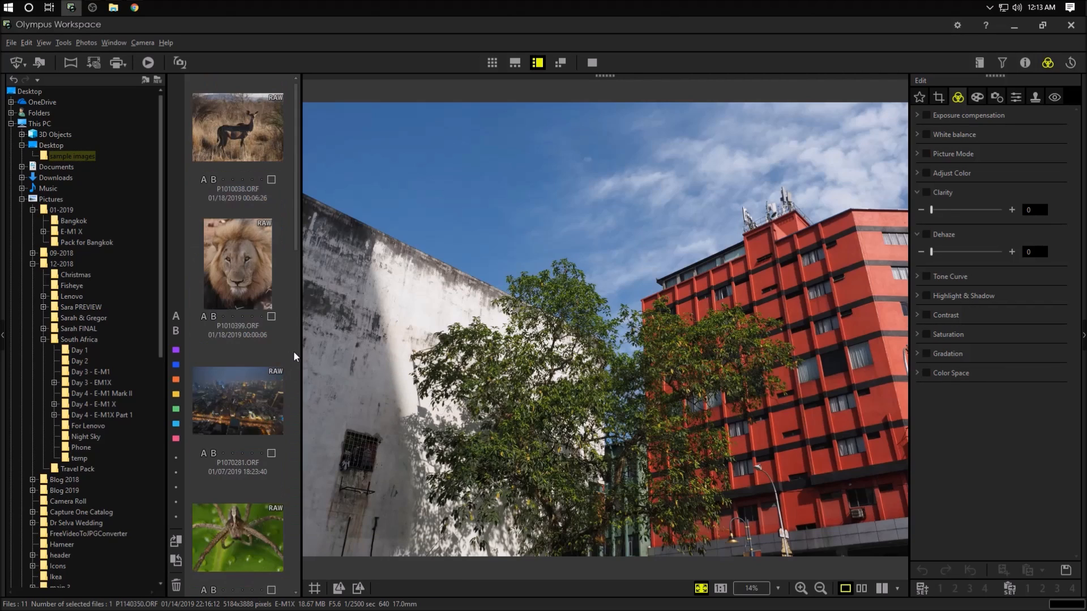
mouse_move(588, 349)
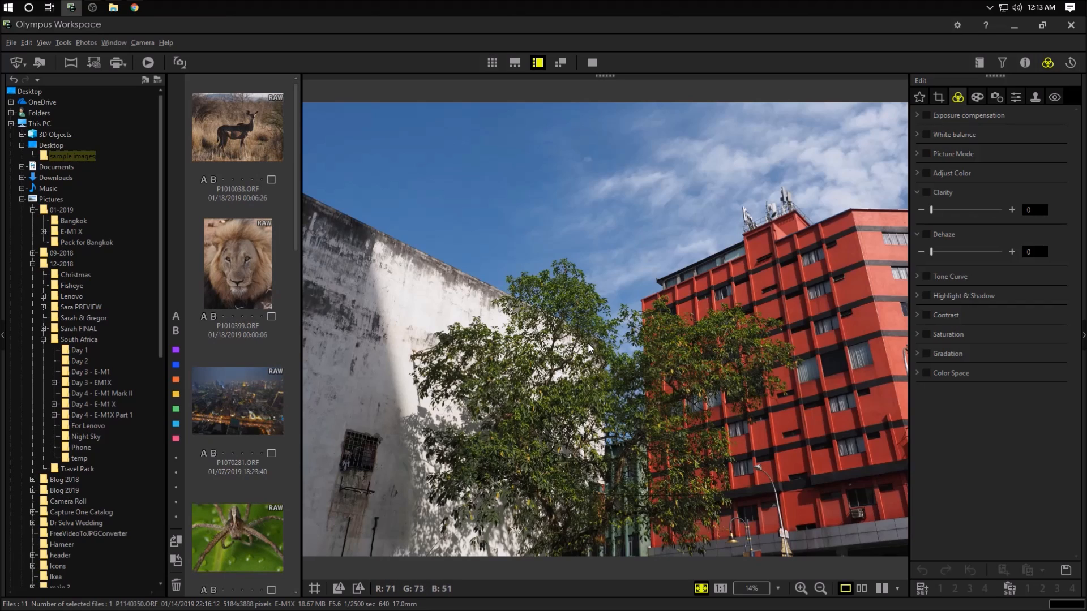
mouse_move(629, 388)
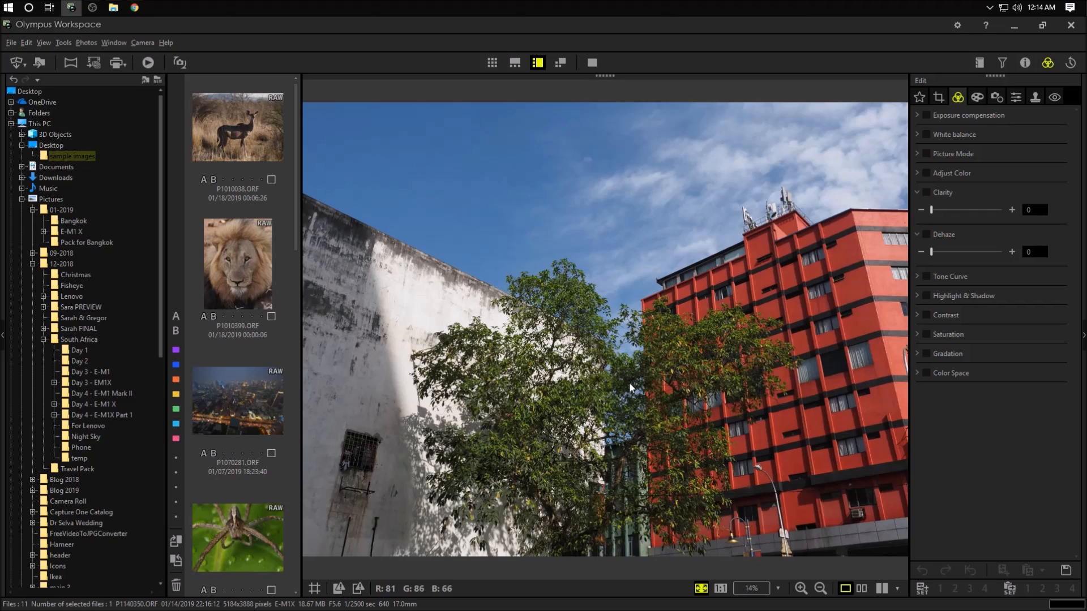
Browse the kudu, lion and night city thumbnails in the preview.
left_click(237, 126)
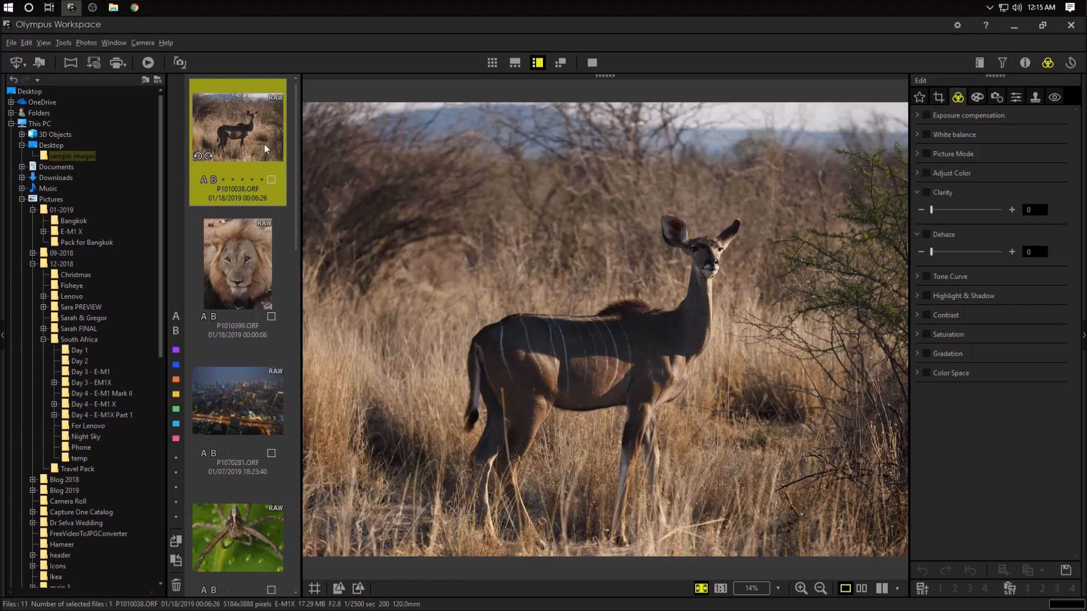
left_click(236, 265)
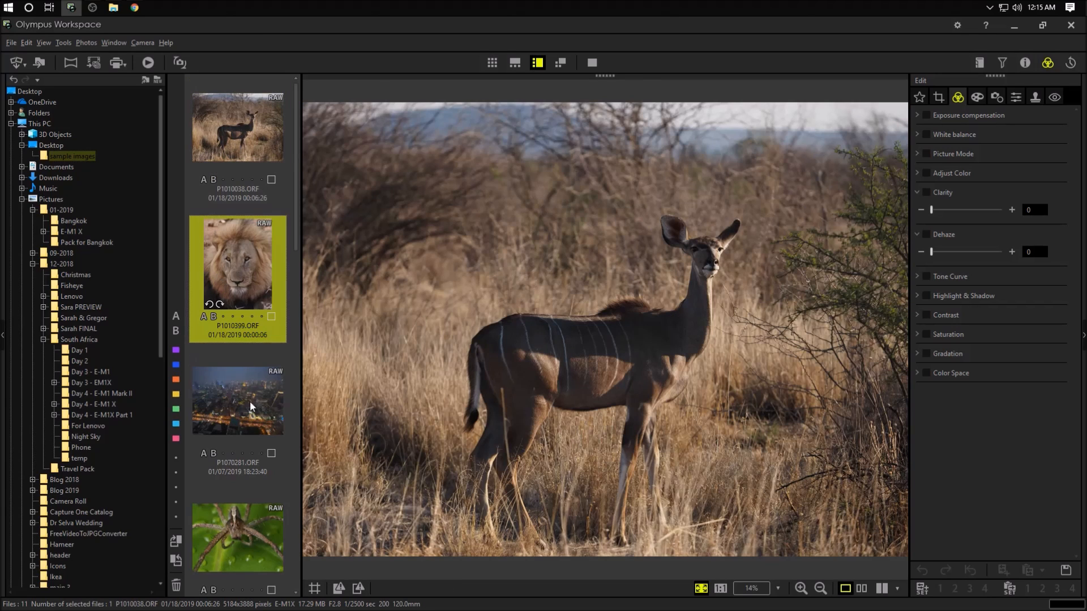
left_click(238, 400)
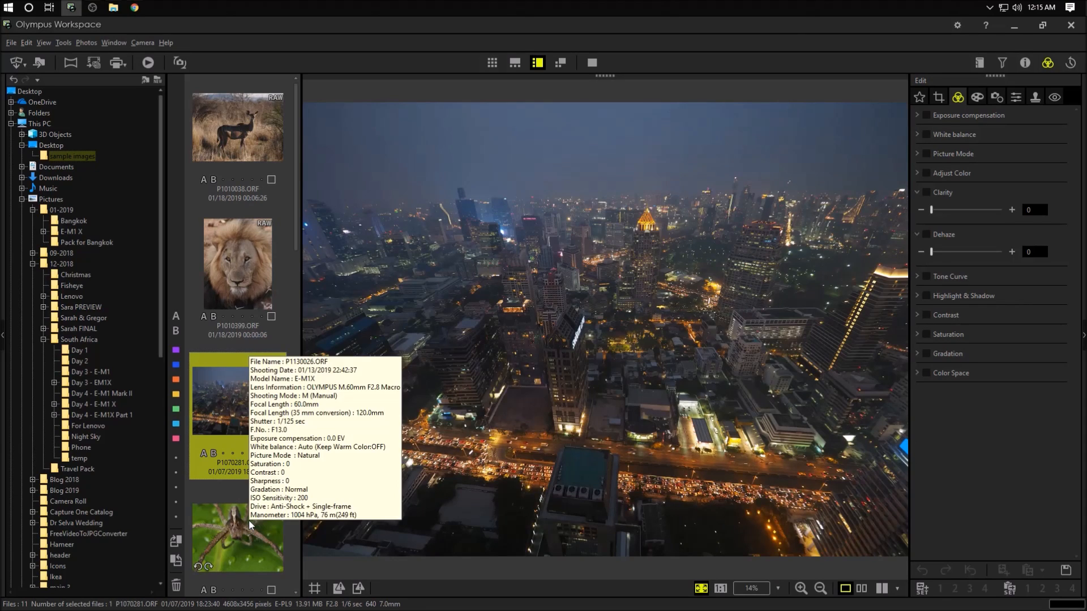
mouse_move(103, 129)
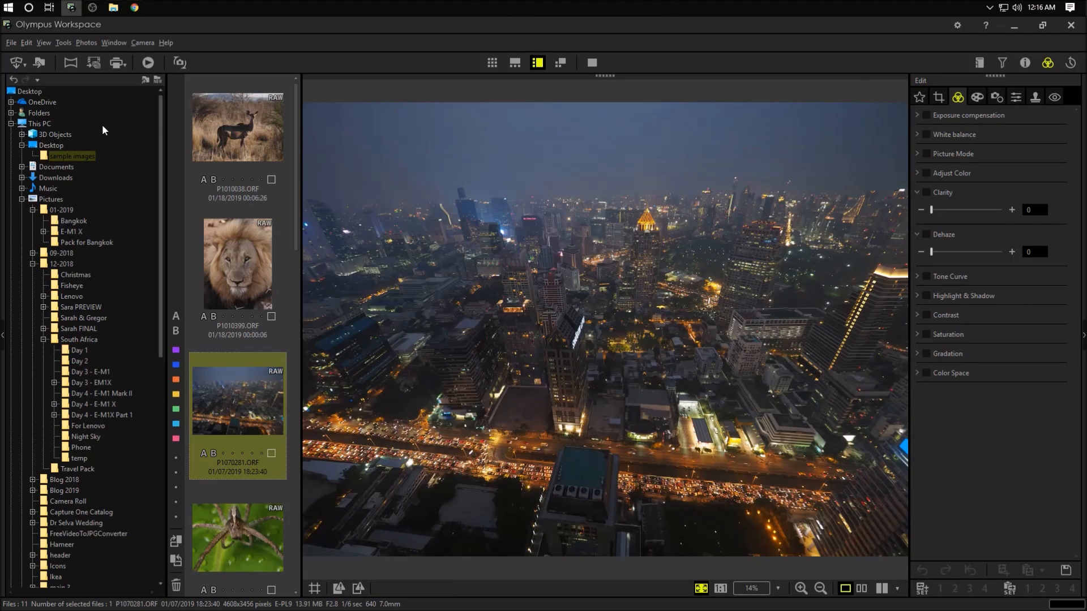
mouse_move(174, 229)
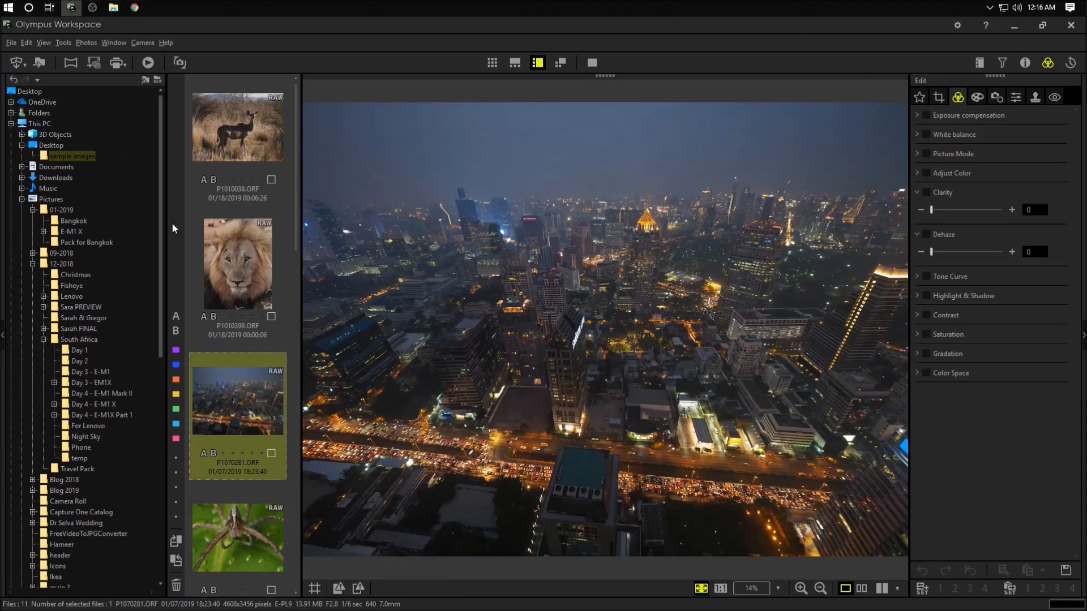
mouse_move(524, 192)
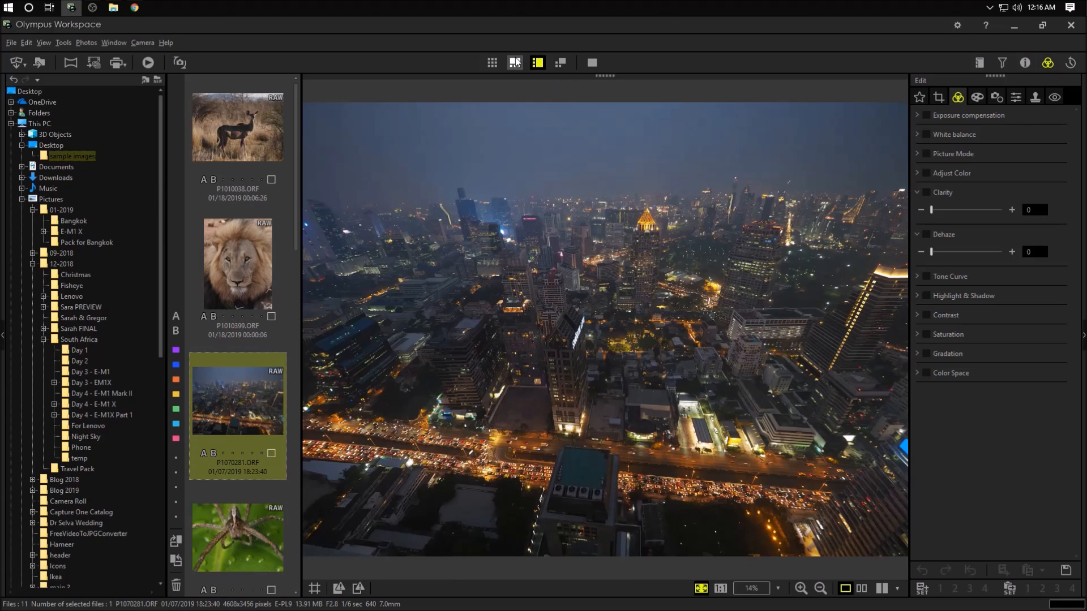
Try the thumbnails-below layout, then return them beside the preview.
left_click(514, 64)
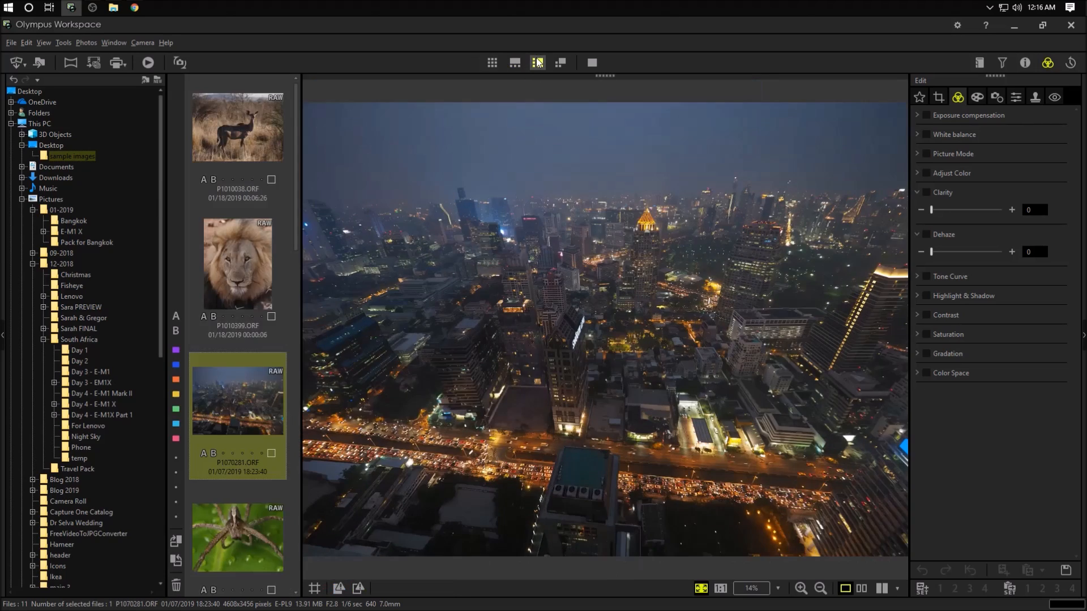
left_click(514, 64)
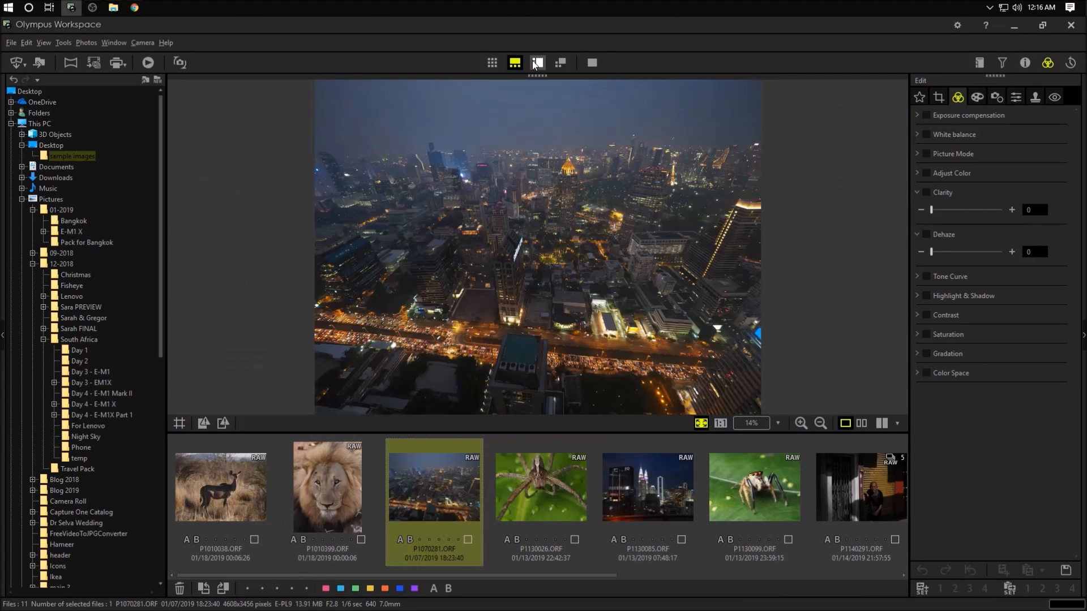
left_click(536, 62)
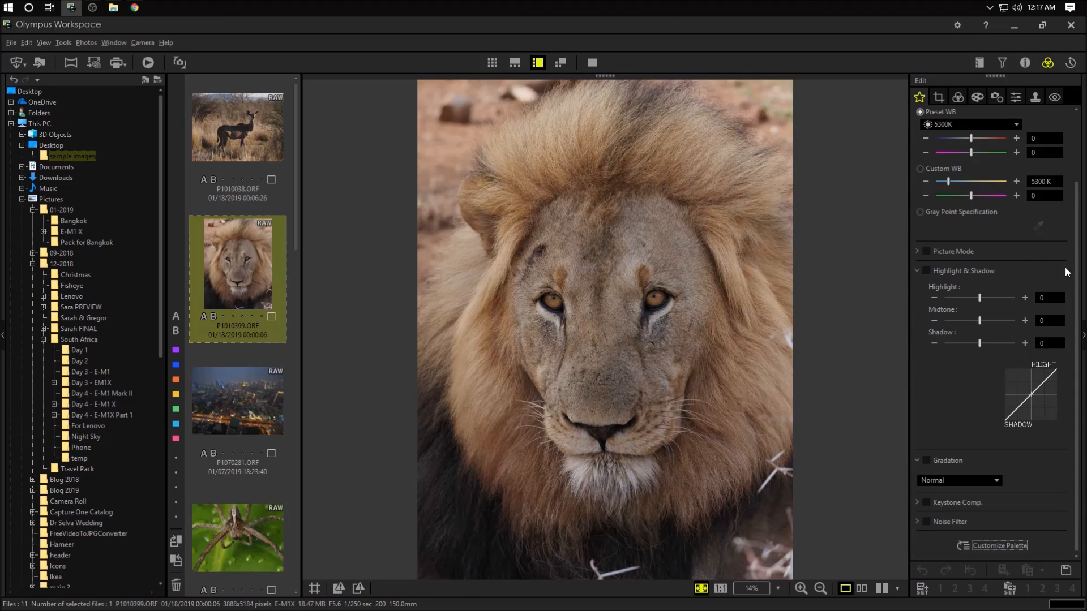
mouse_move(1009, 375)
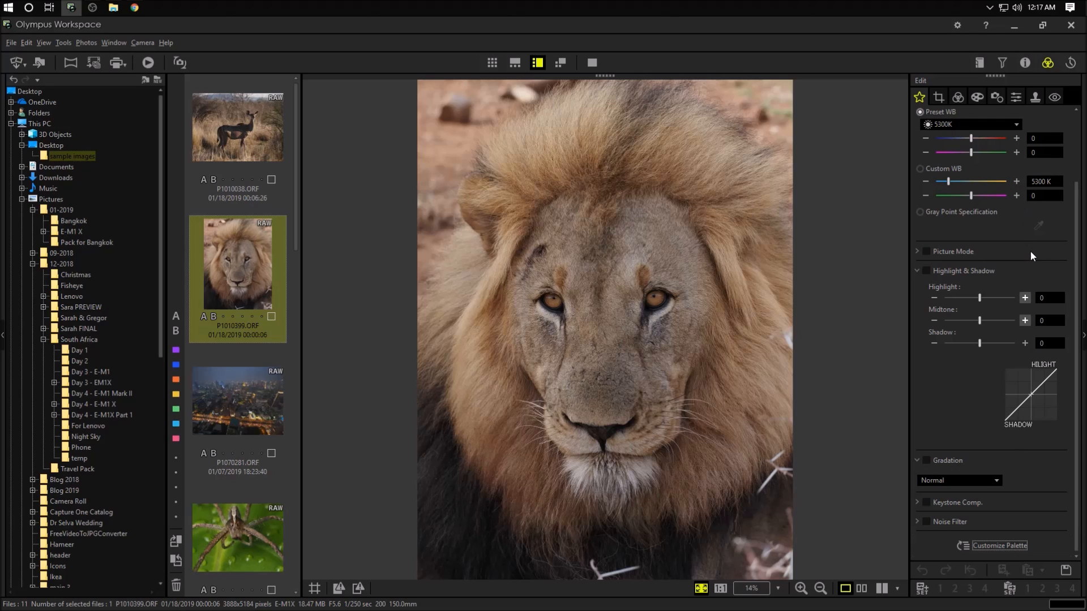
left_click(957, 97)
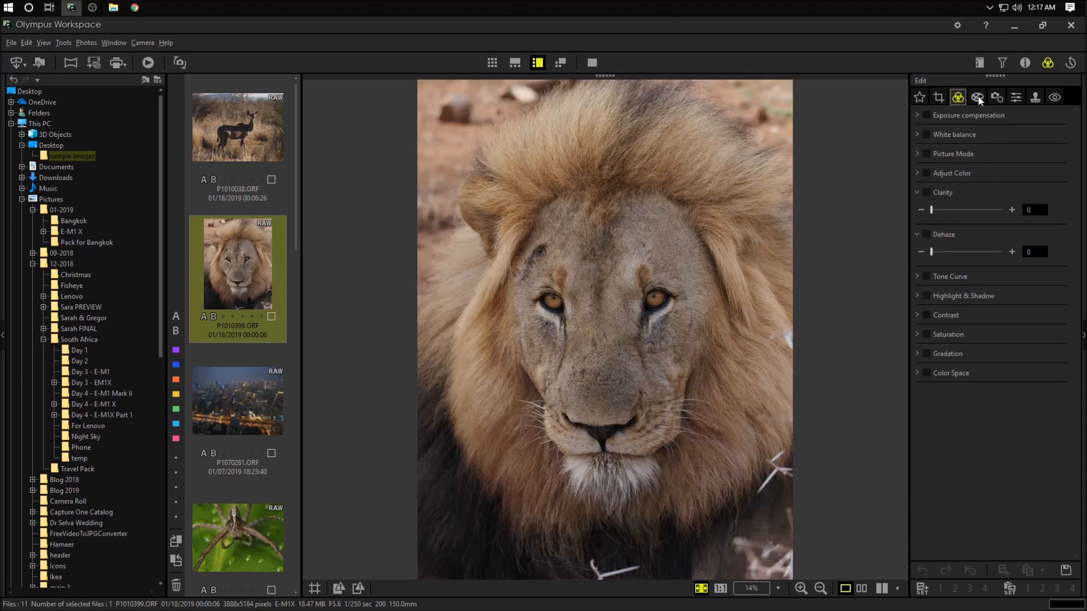
left_click(1015, 97)
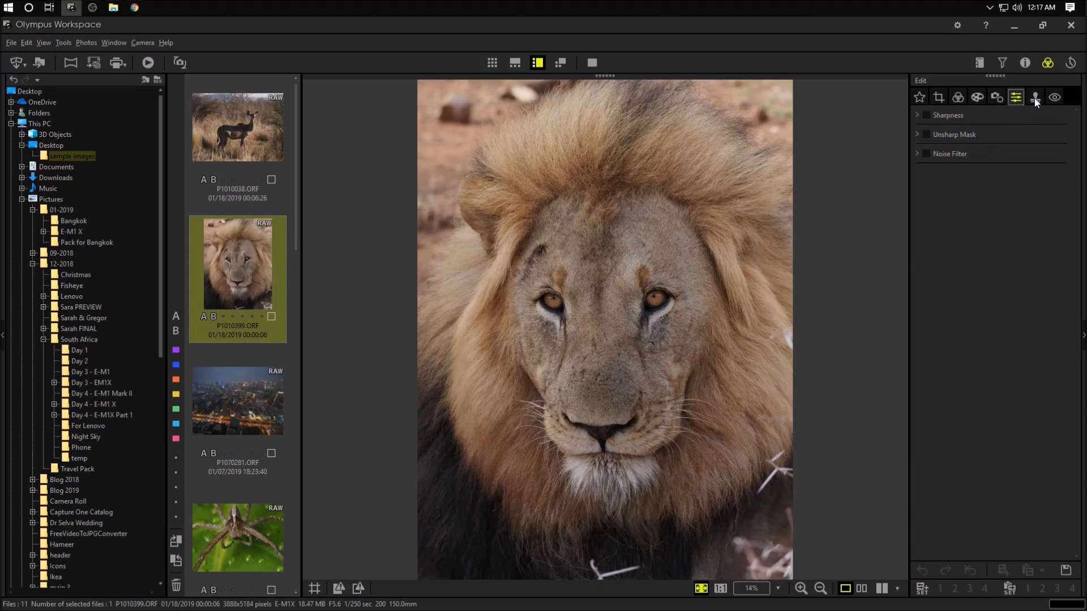
left_click(996, 97)
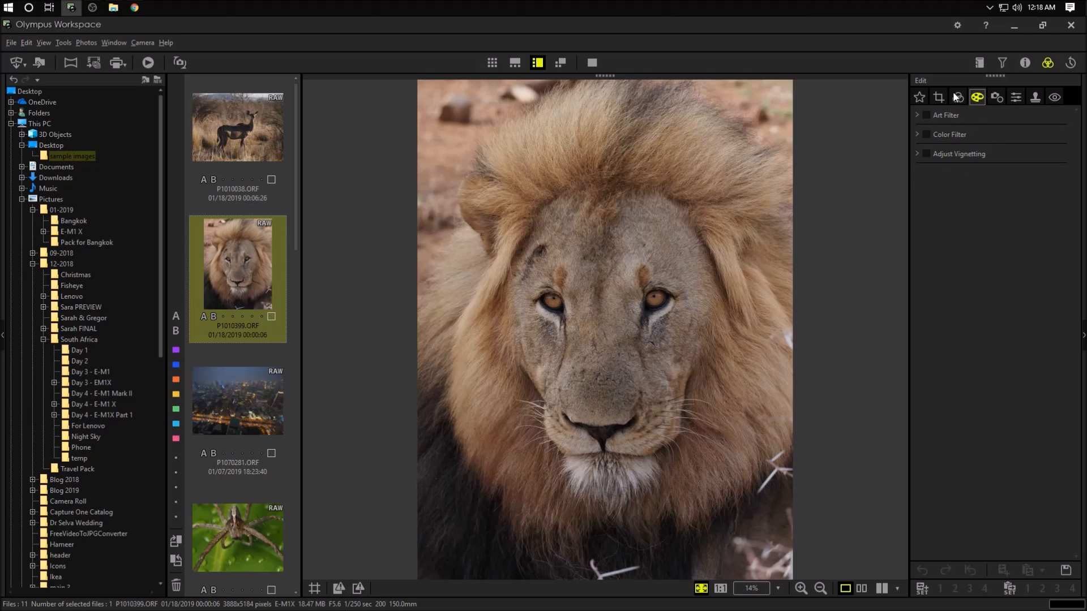
mouse_move(919, 97)
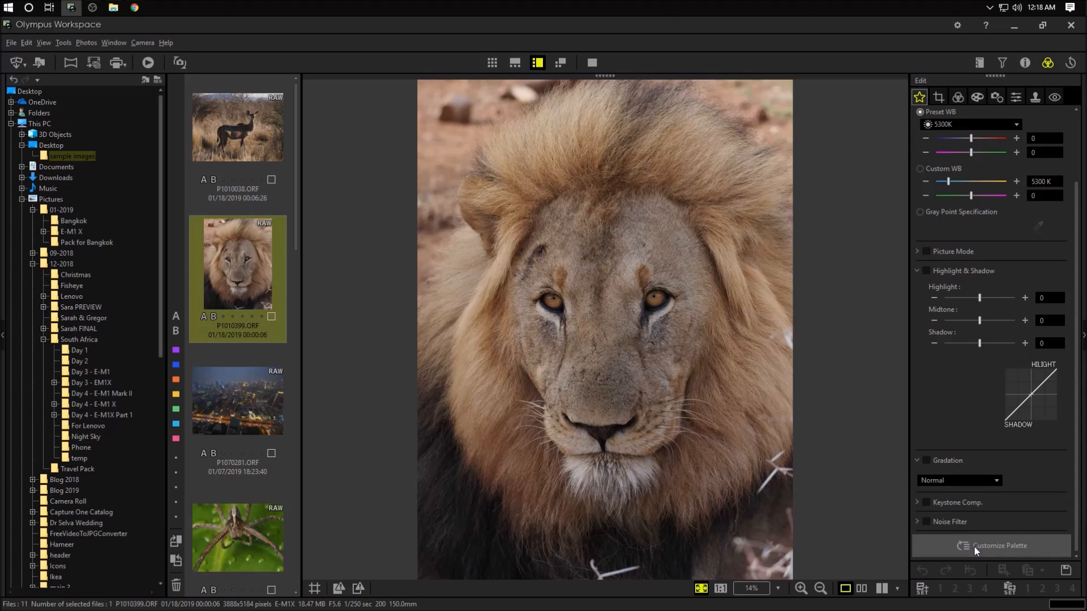
left_click(999, 546)
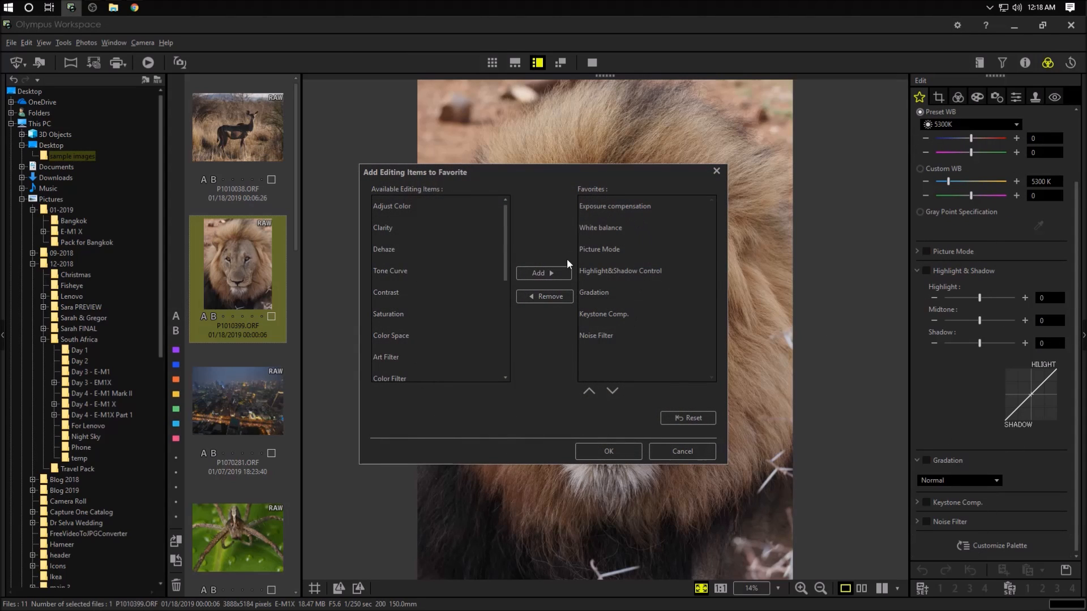
mouse_move(646, 248)
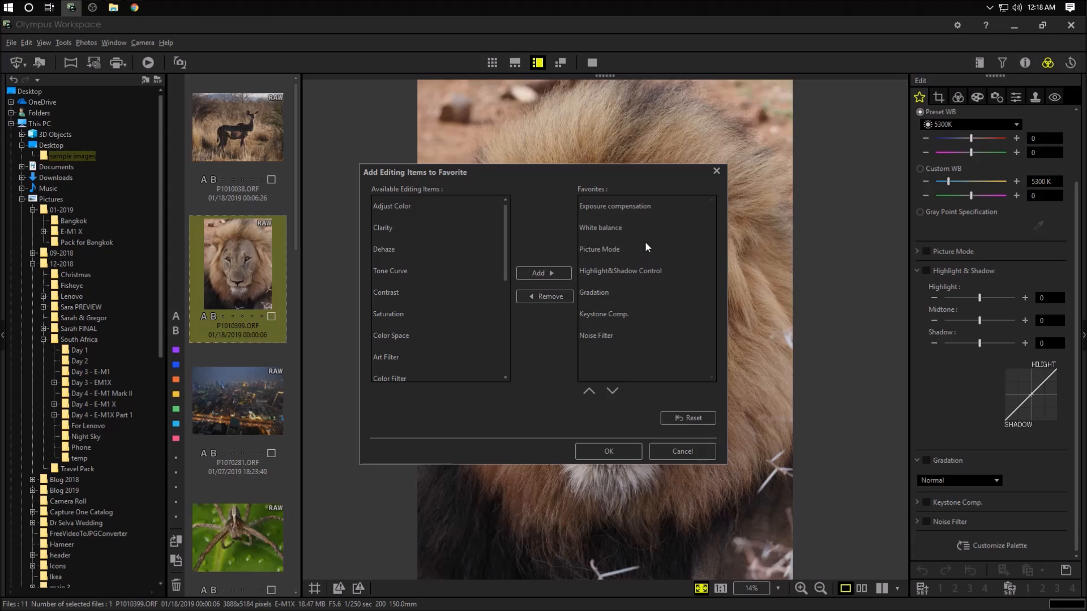
mouse_move(681, 451)
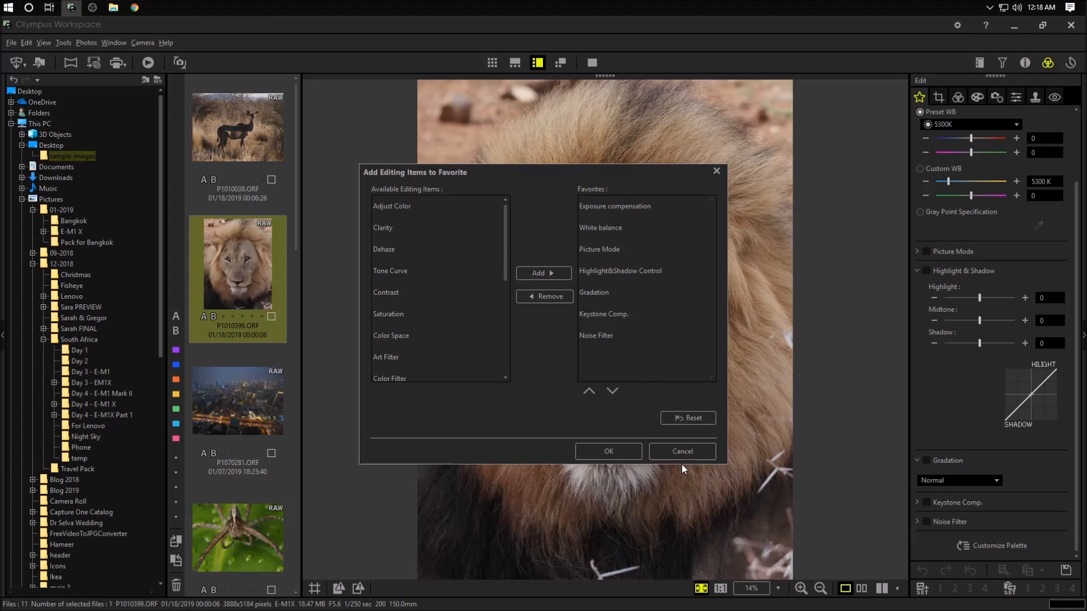
left_click(680, 452)
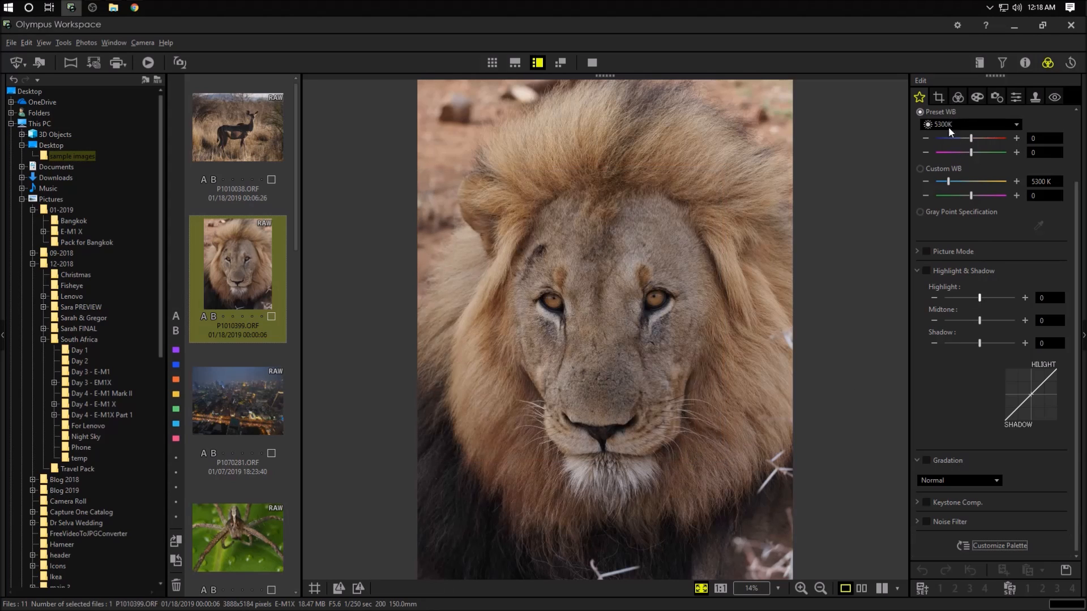
mouse_move(974, 147)
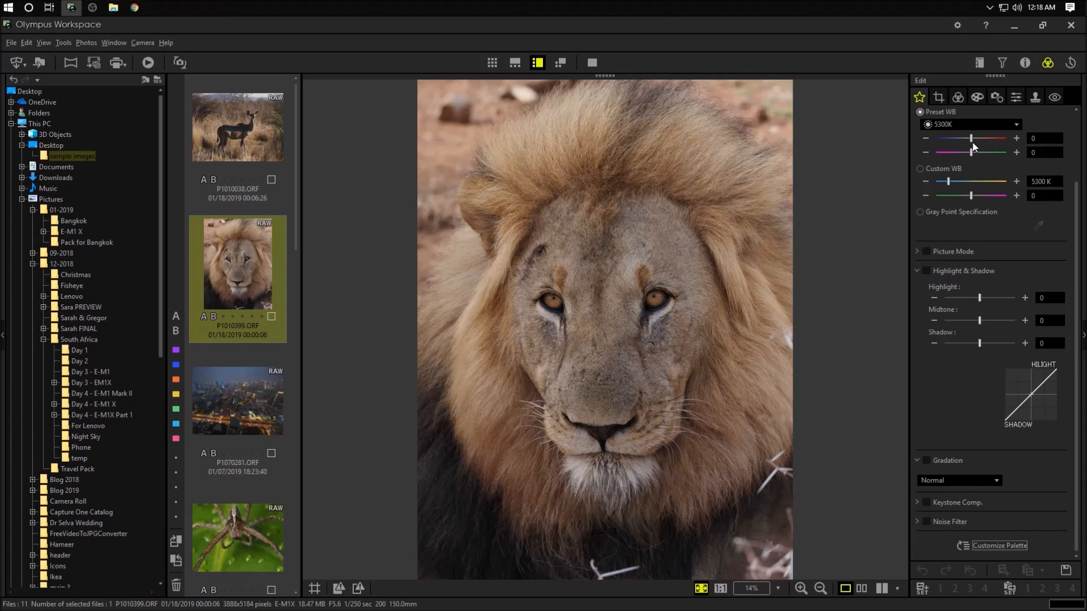
mouse_move(973, 146)
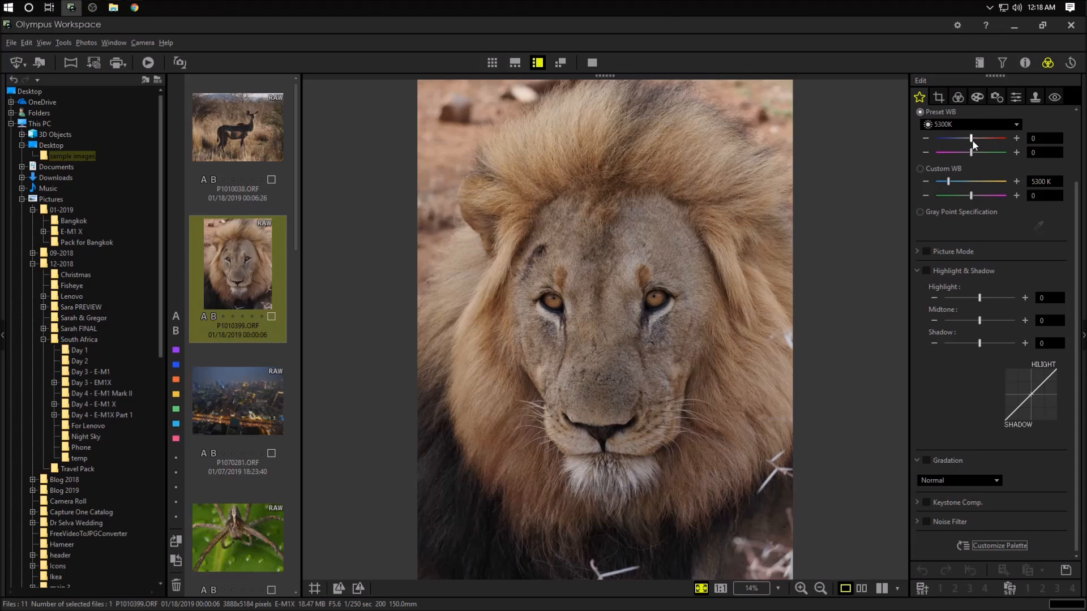
mouse_move(186, 90)
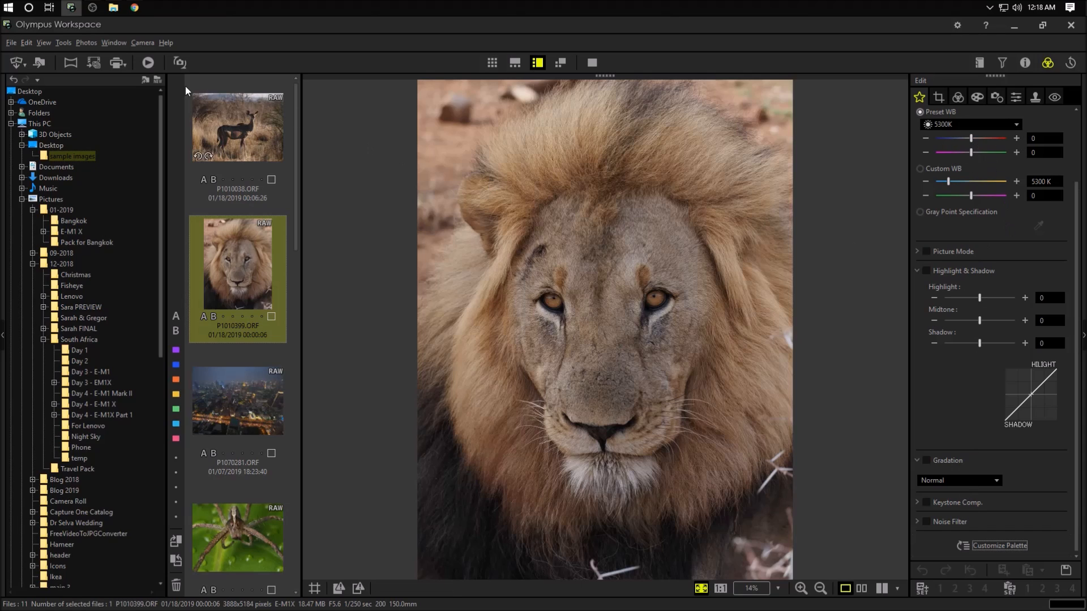
Browse to the red building photo, show Clarity and Dehaze, then move to the night cityscape.
left_click(237, 513)
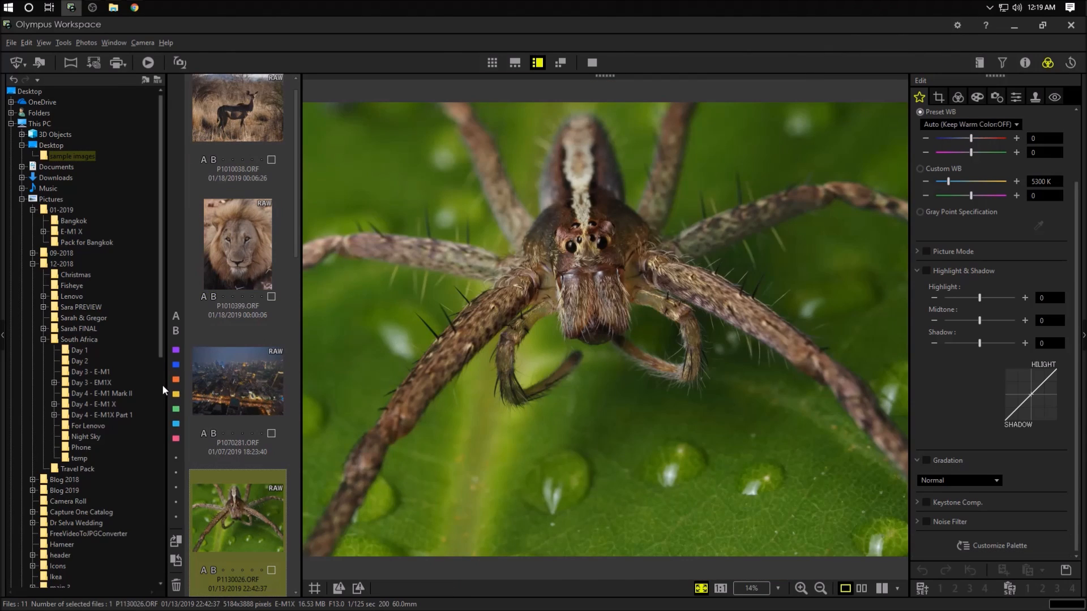
mouse_move(3, 340)
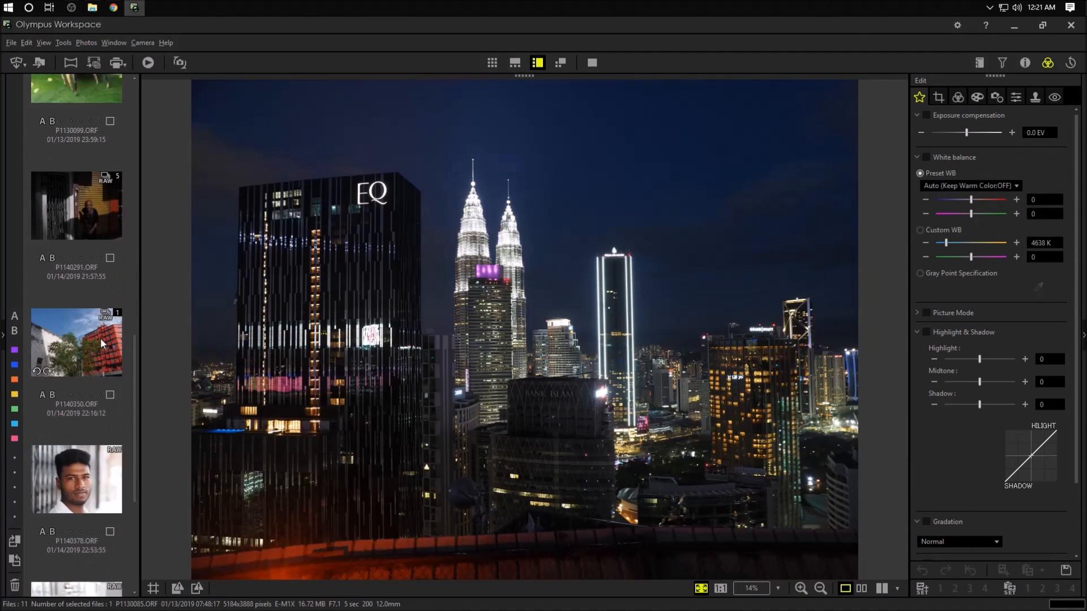
left_click(76, 342)
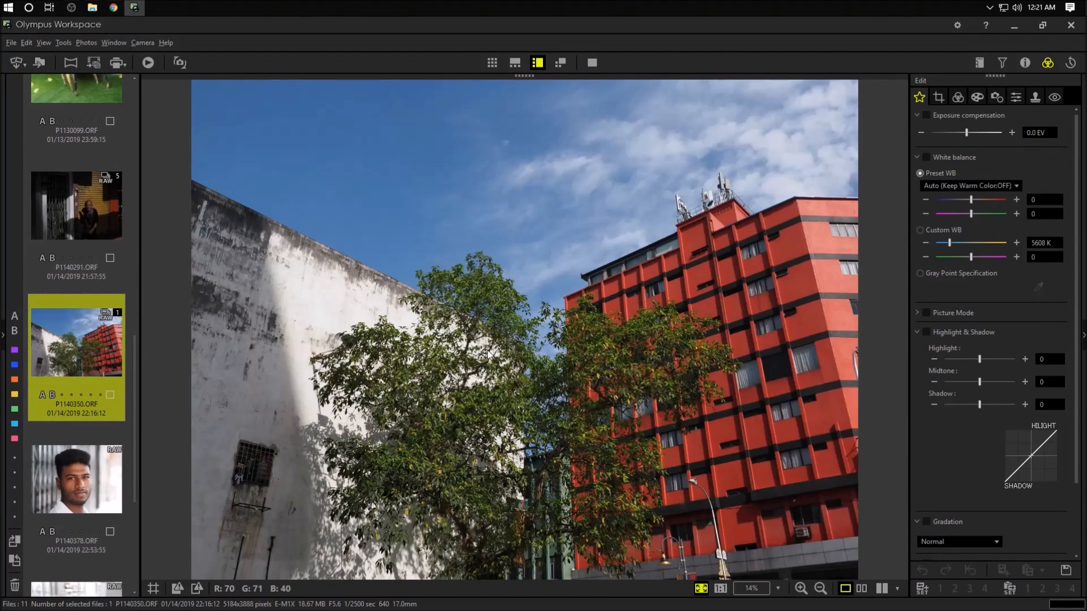
left_click(720, 588)
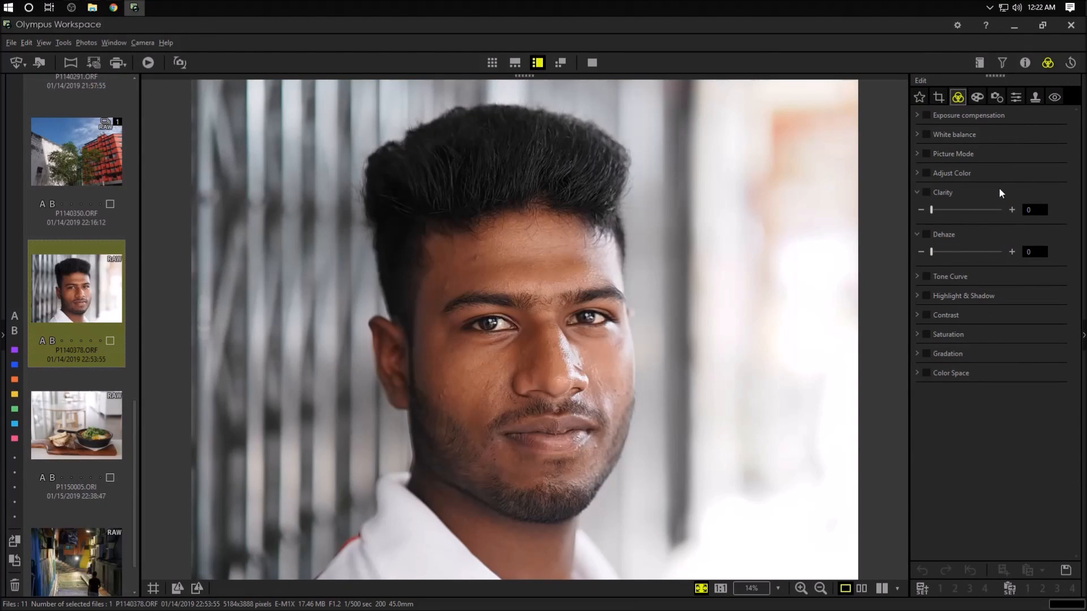
mouse_move(979, 182)
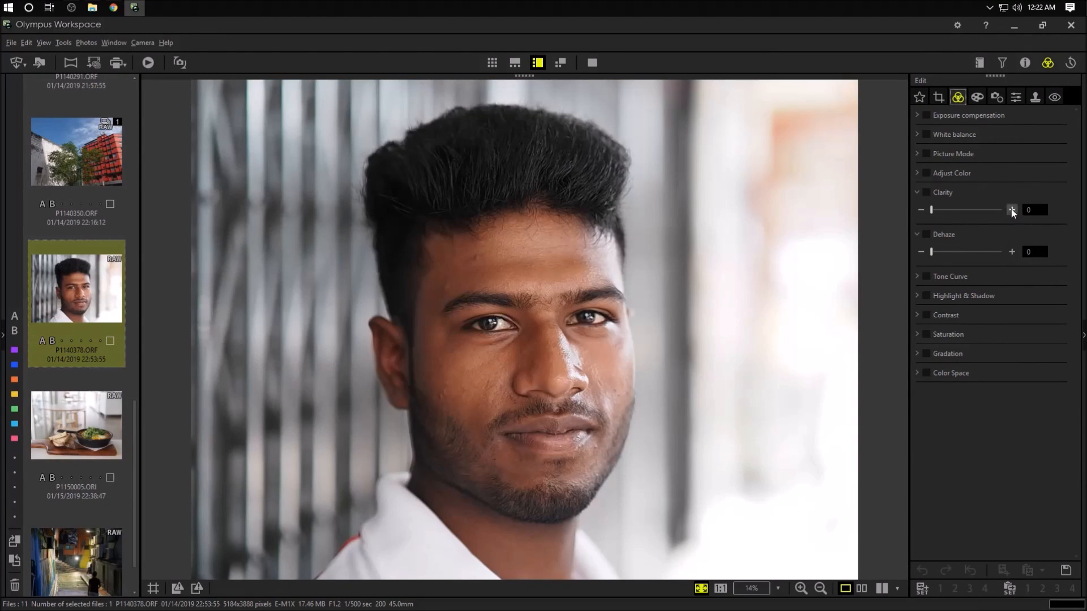
mouse_move(987, 247)
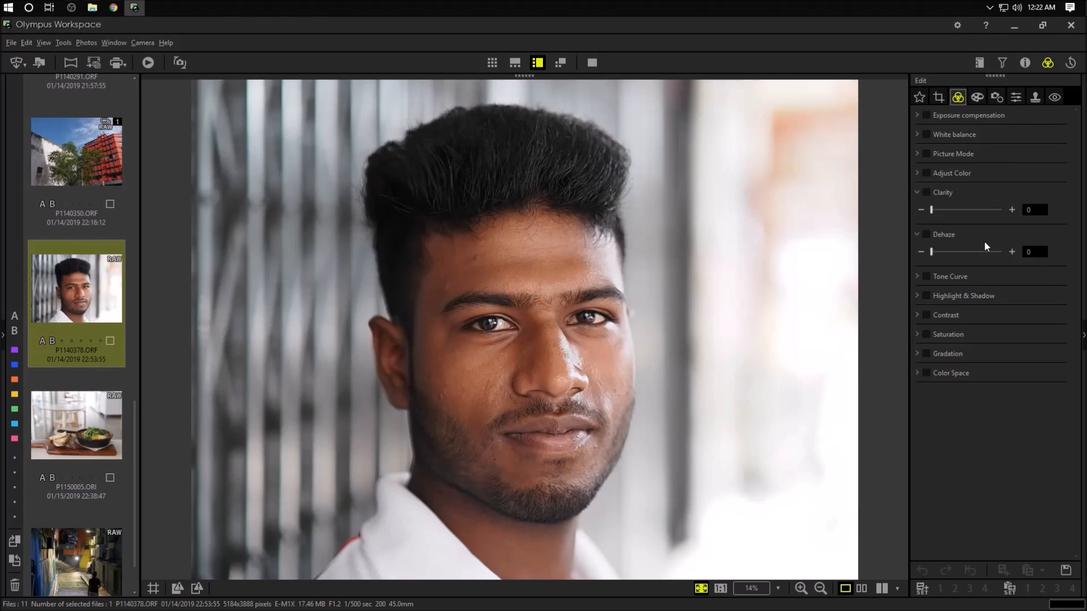
left_click(76, 208)
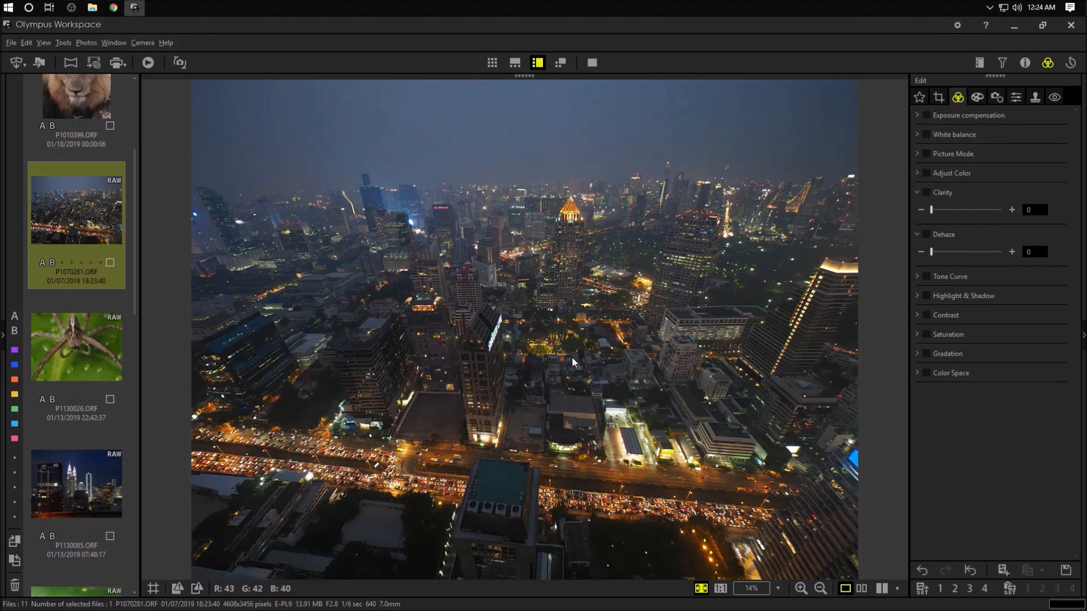
mouse_move(585, 336)
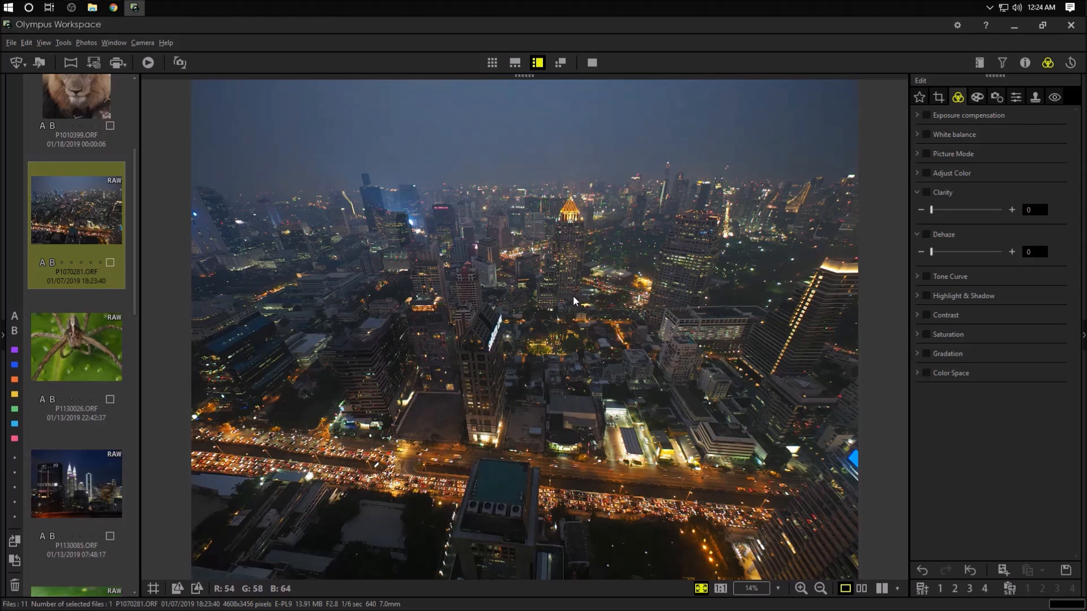
mouse_move(727, 233)
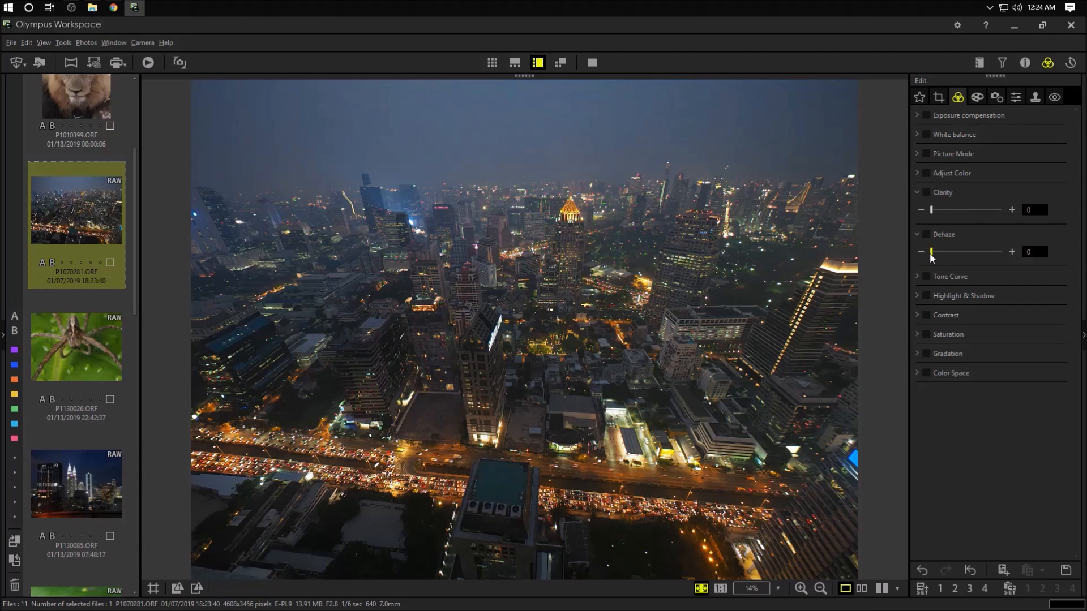
Raise Dehaze to 91 on the Bangkok night cityscape, then return to the lion photo.
left_click_drag(931, 252, 996, 251)
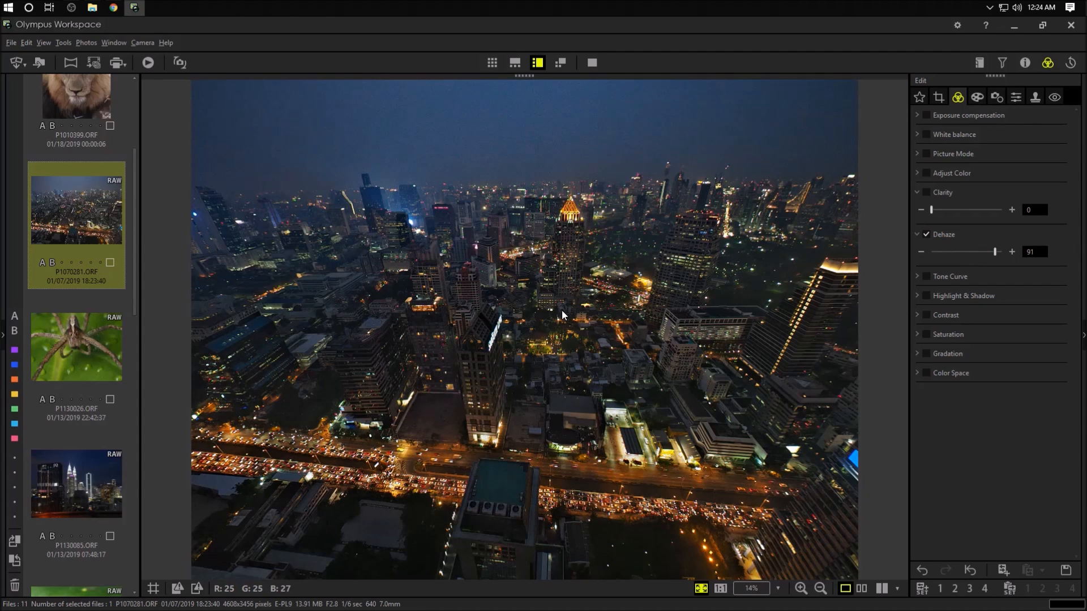
mouse_move(708, 319)
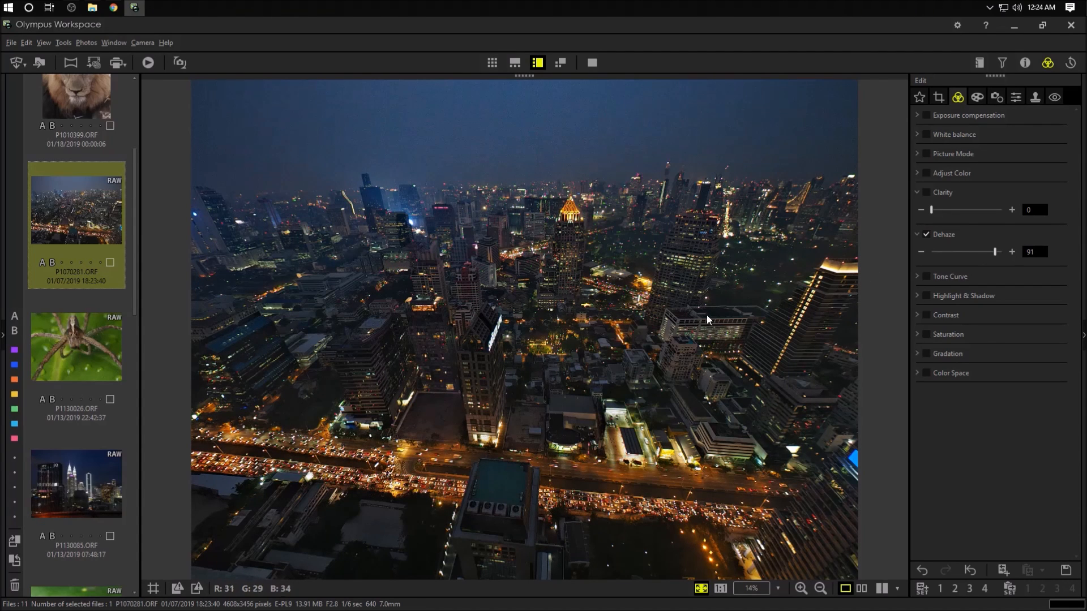
left_click(75, 264)
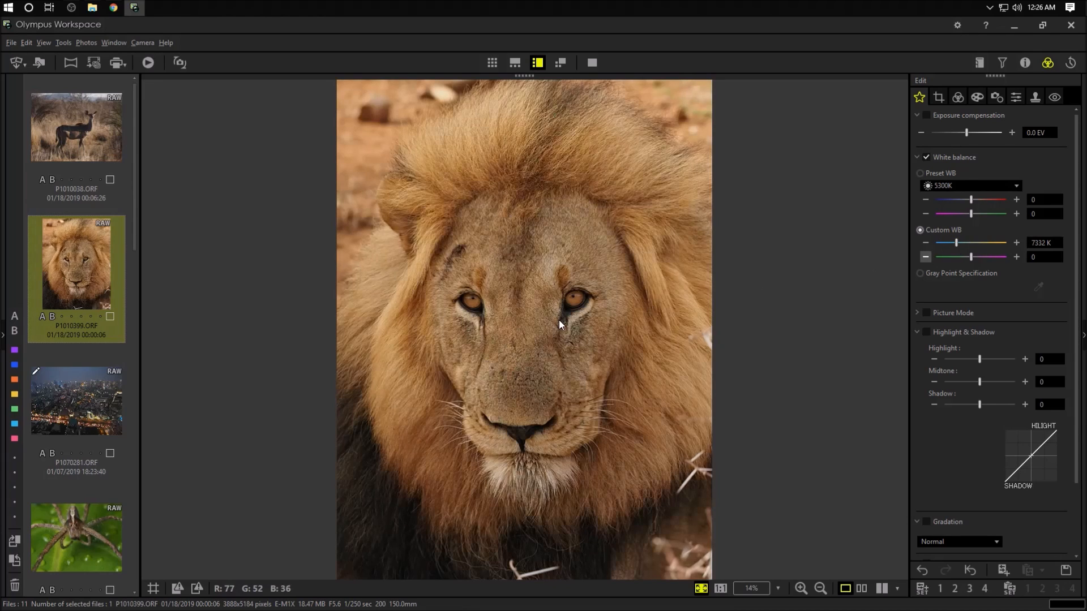
Nudge the lion's exposure up and settle it at about +0.2 EV.
left_click_drag(966, 133, 970, 132)
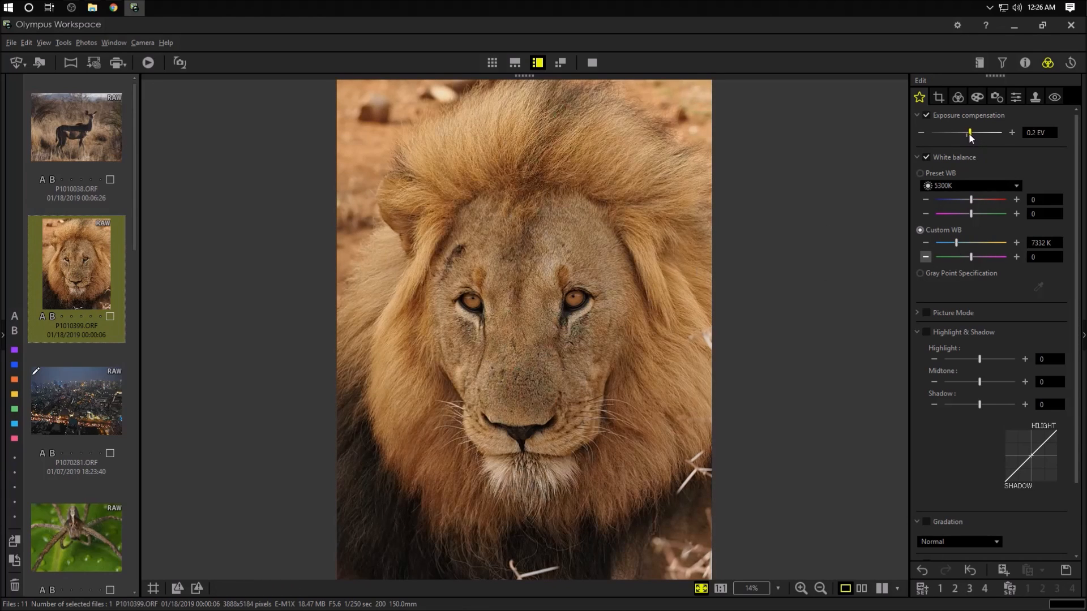
left_click_drag(970, 133, 979, 132)
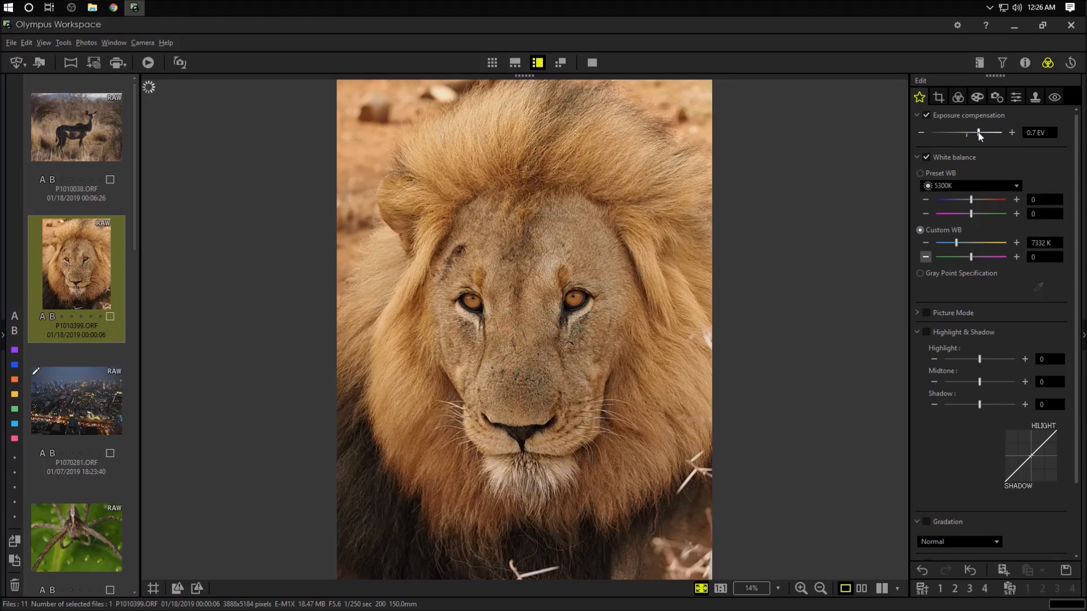
left_click_drag(978, 134, 960, 133)
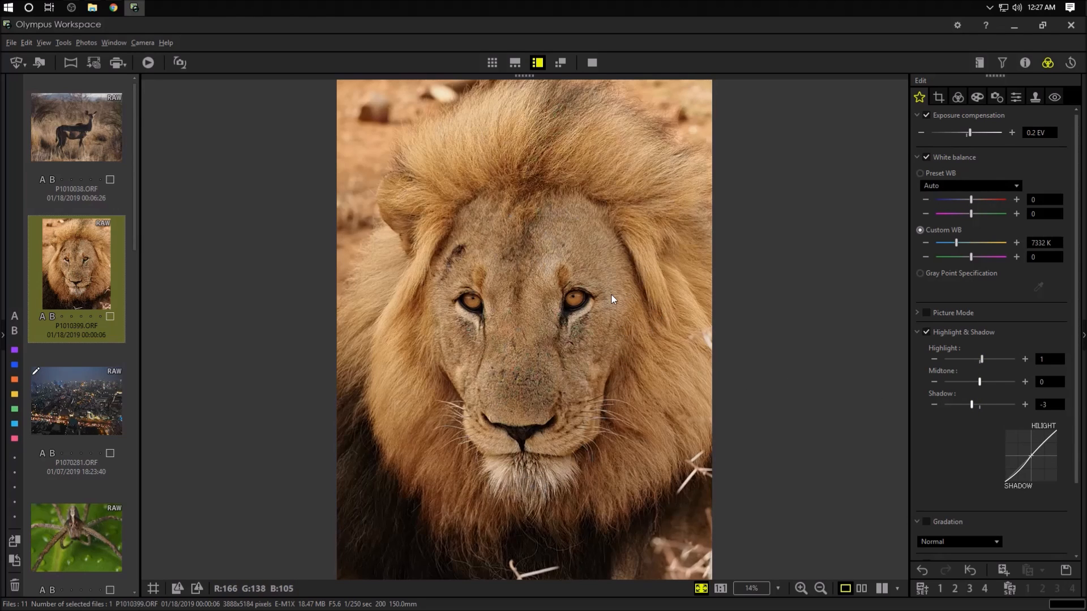
left_click(720, 588)
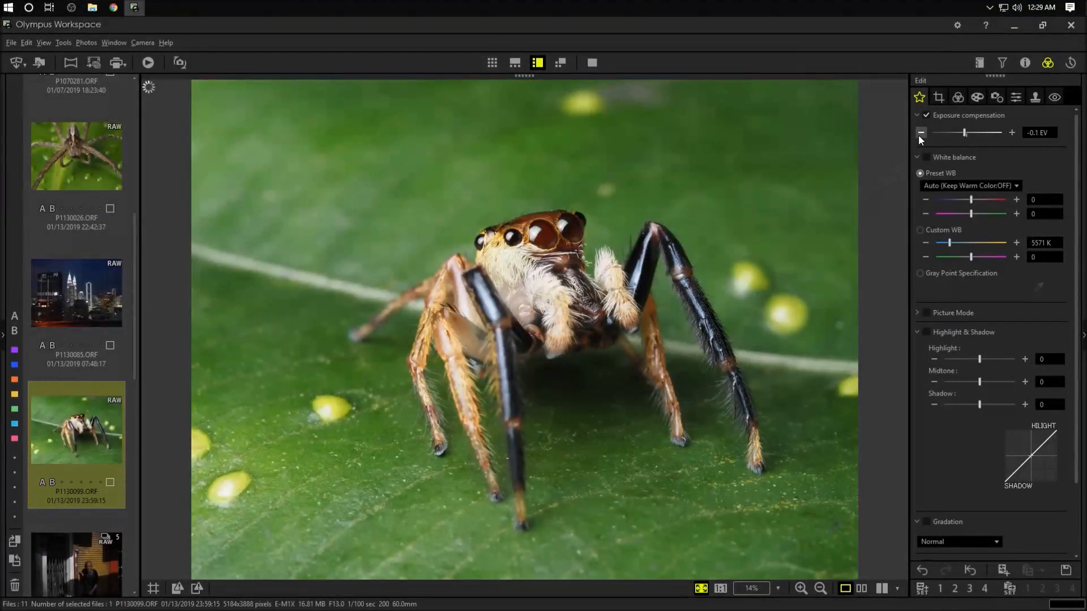
Drop the spider to -0.2 EV and pull highlights to -8, then move to the red building photo.
left_click(921, 133)
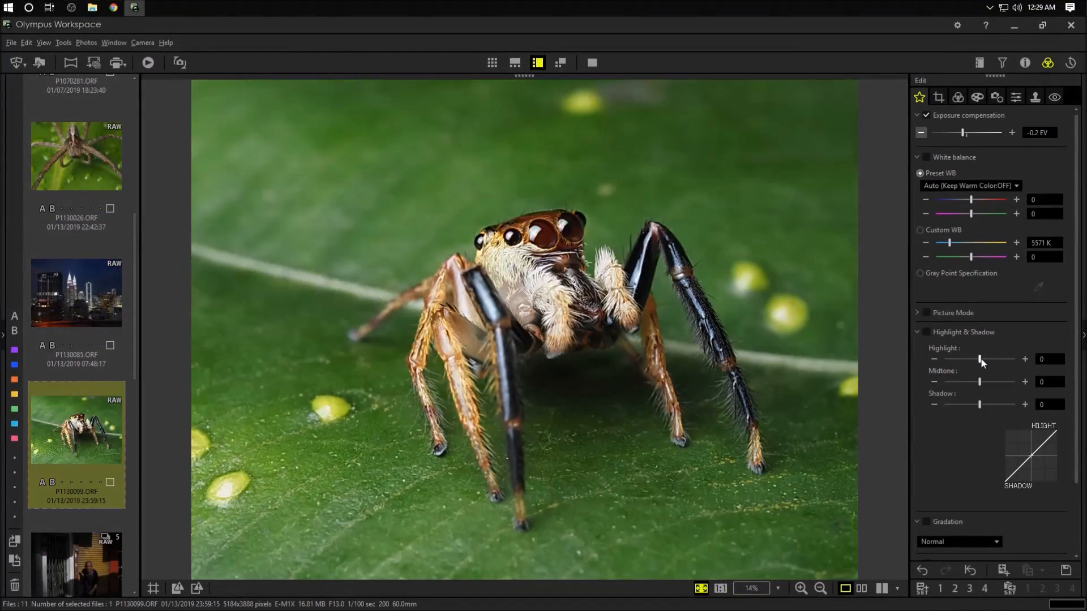
left_click_drag(978, 359, 962, 359)
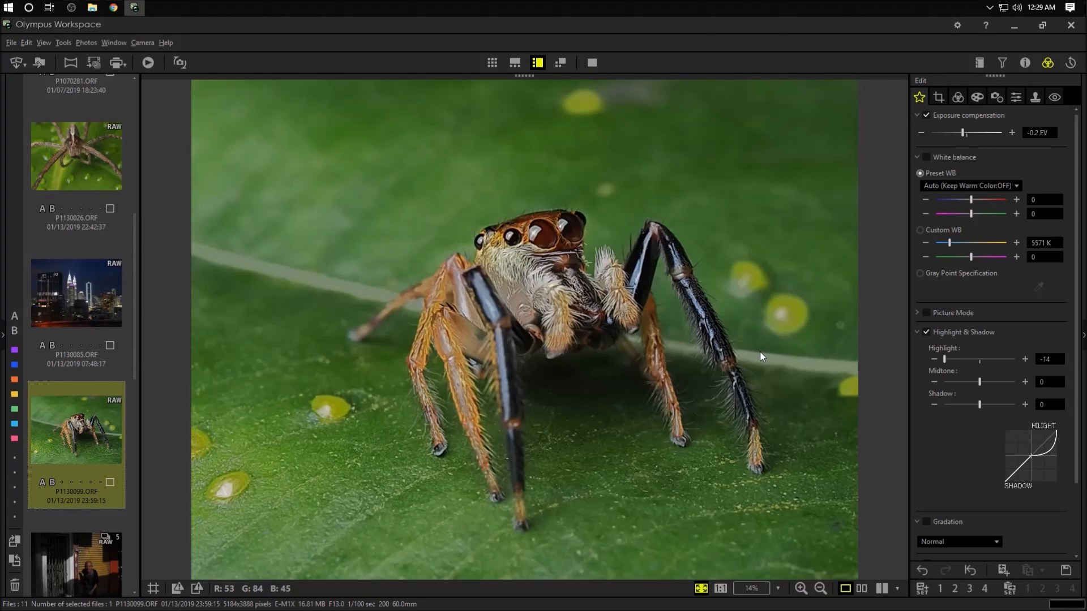
mouse_move(516, 290)
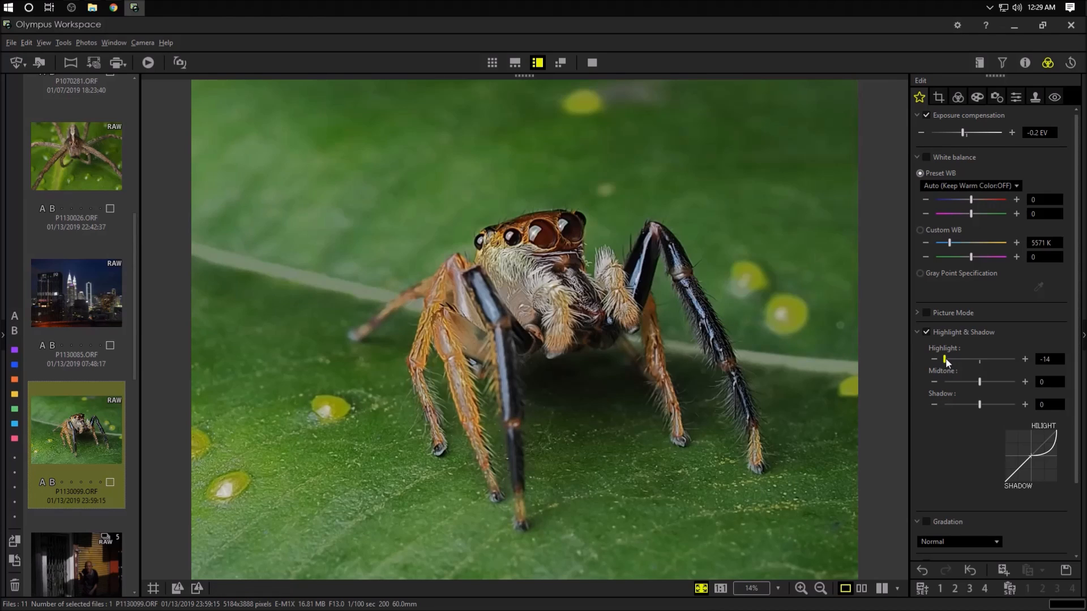
left_click_drag(944, 360, 961, 360)
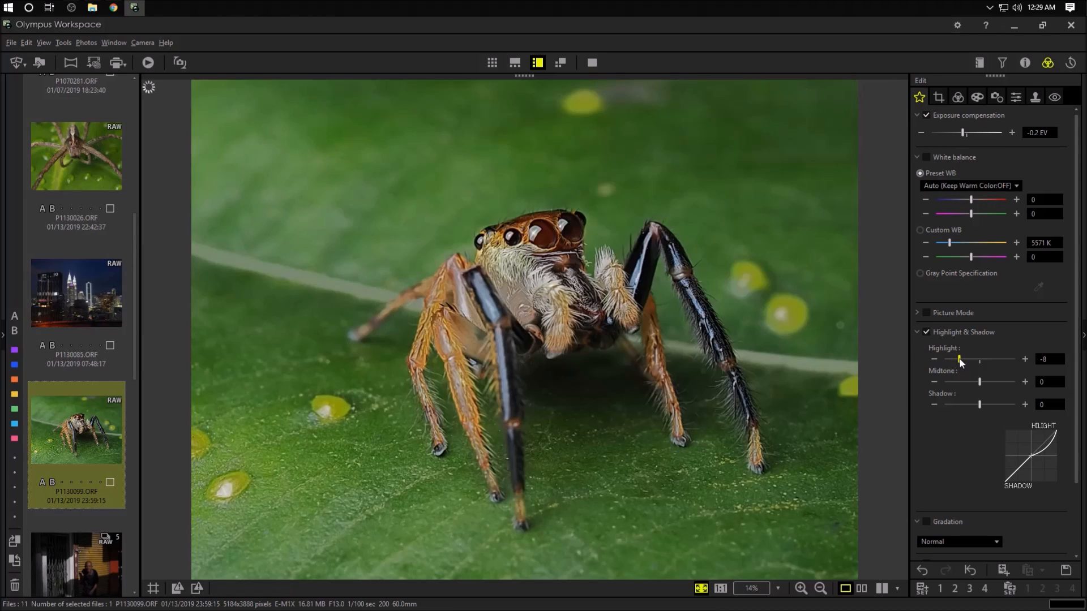
left_click(75, 317)
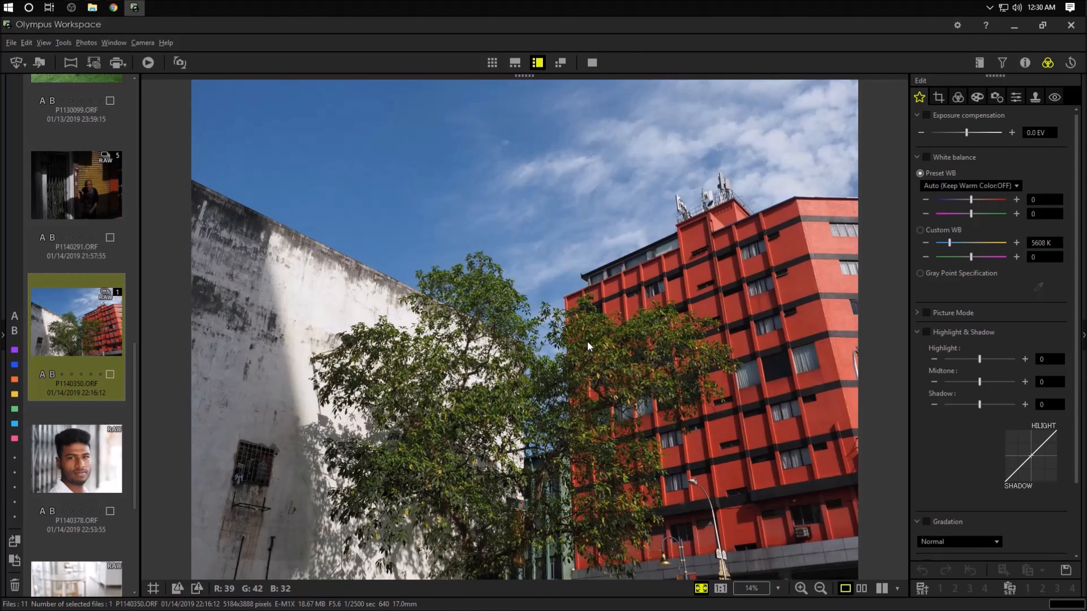
mouse_move(501, 310)
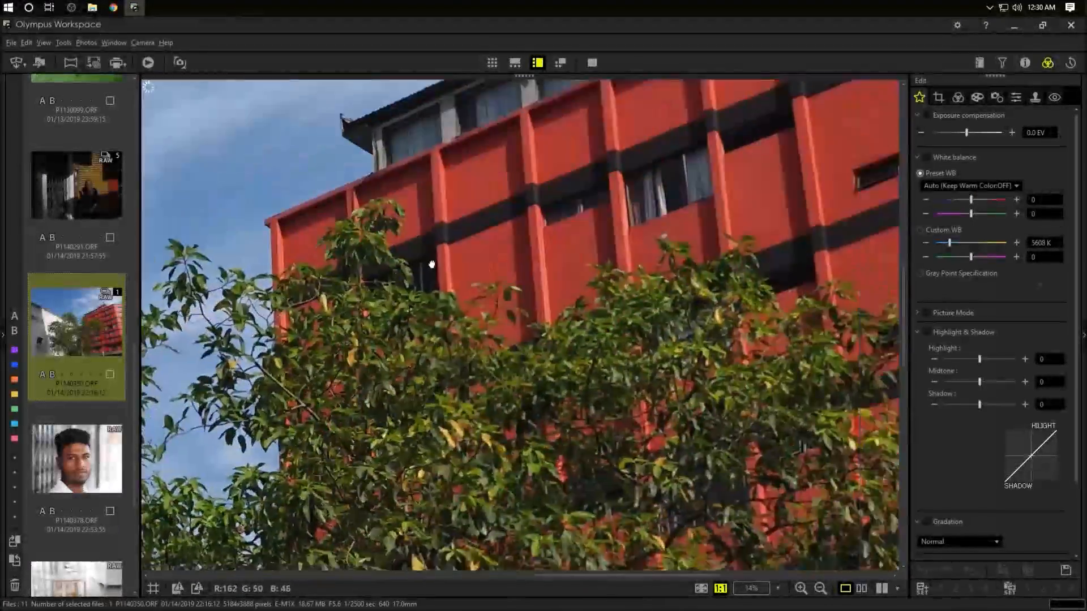
Pan the enlarged red building view and brighten it toward +0.5 EV.
left_click_drag(430, 264, 533, 169)
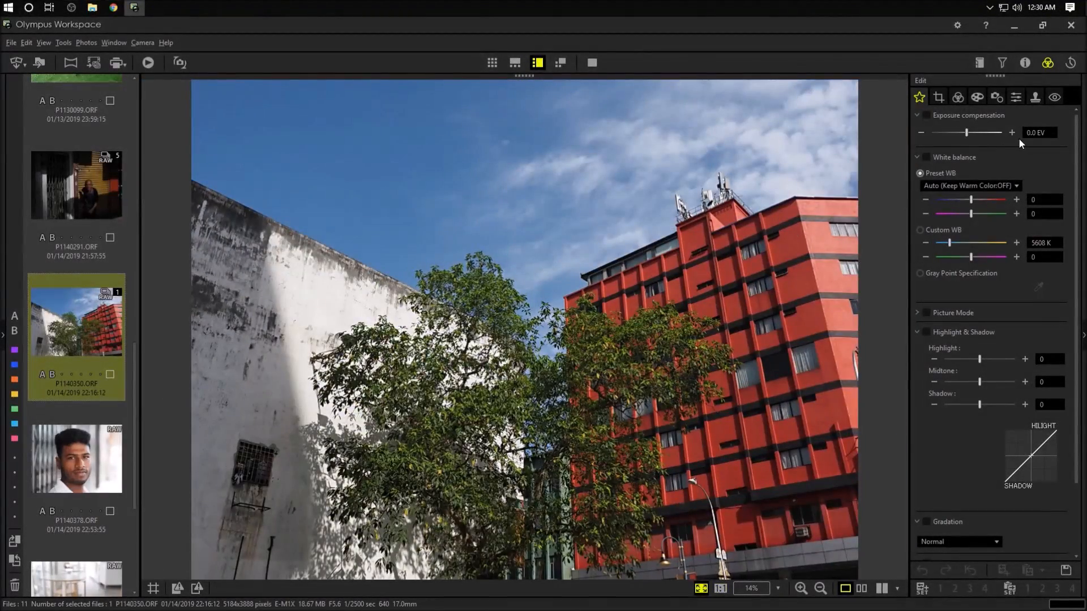
left_click(1011, 132)
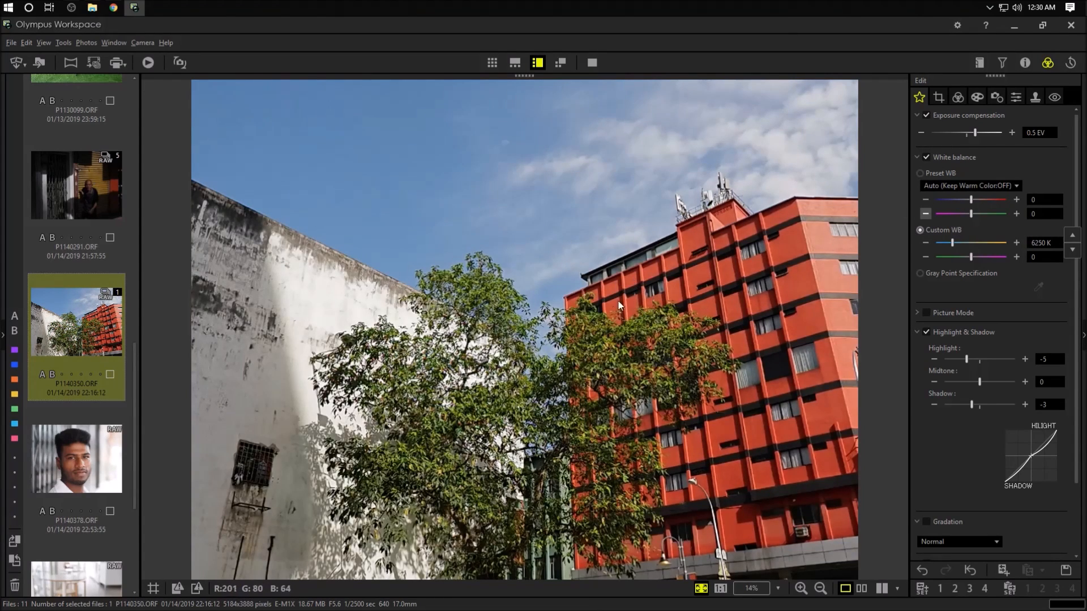
mouse_move(111, 83)
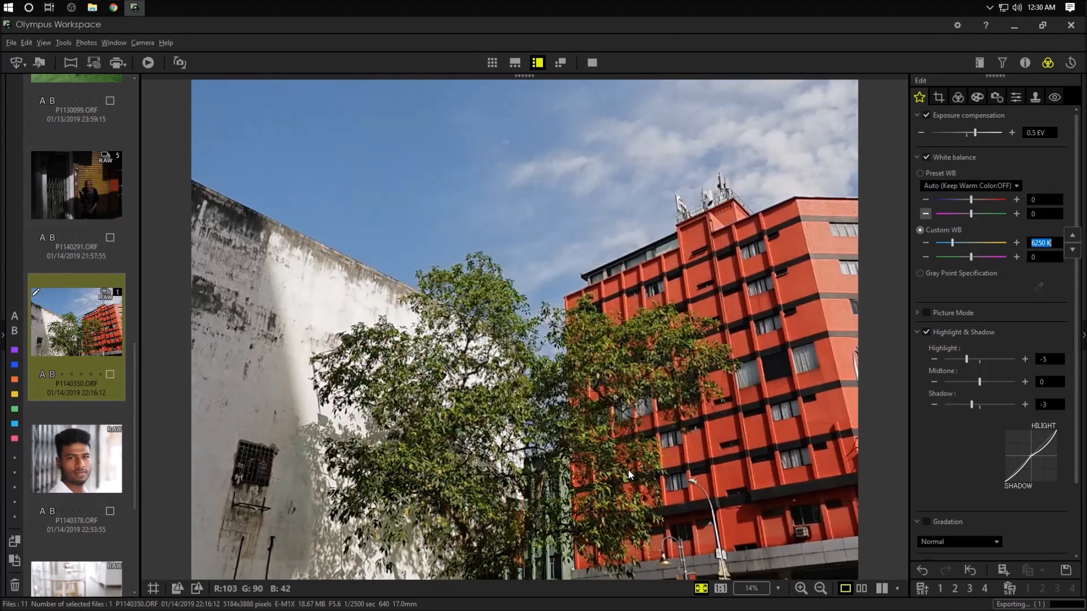
mouse_move(969, 515)
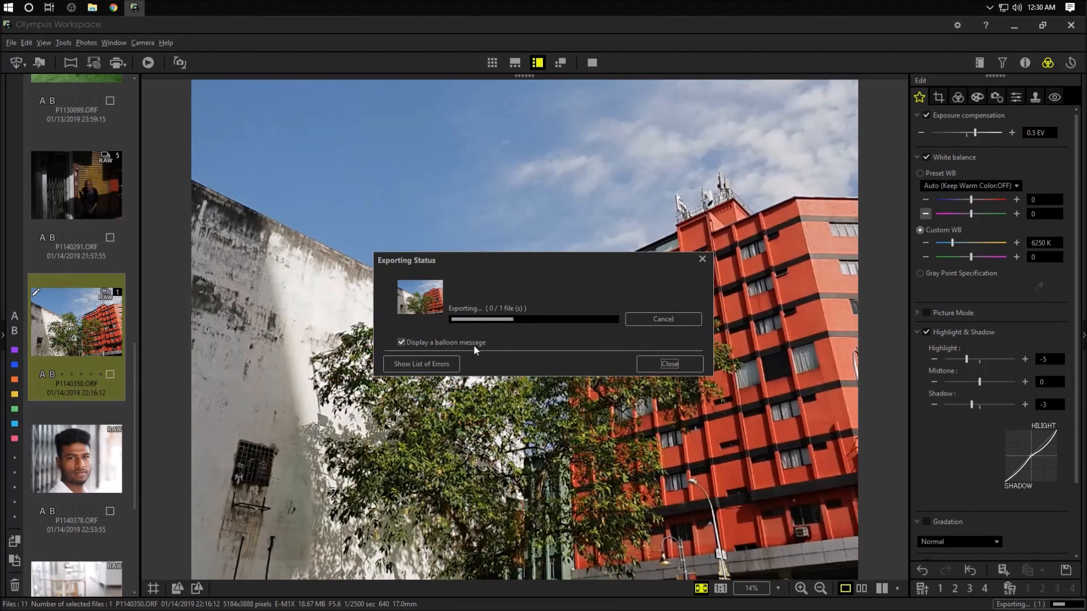
mouse_move(634, 357)
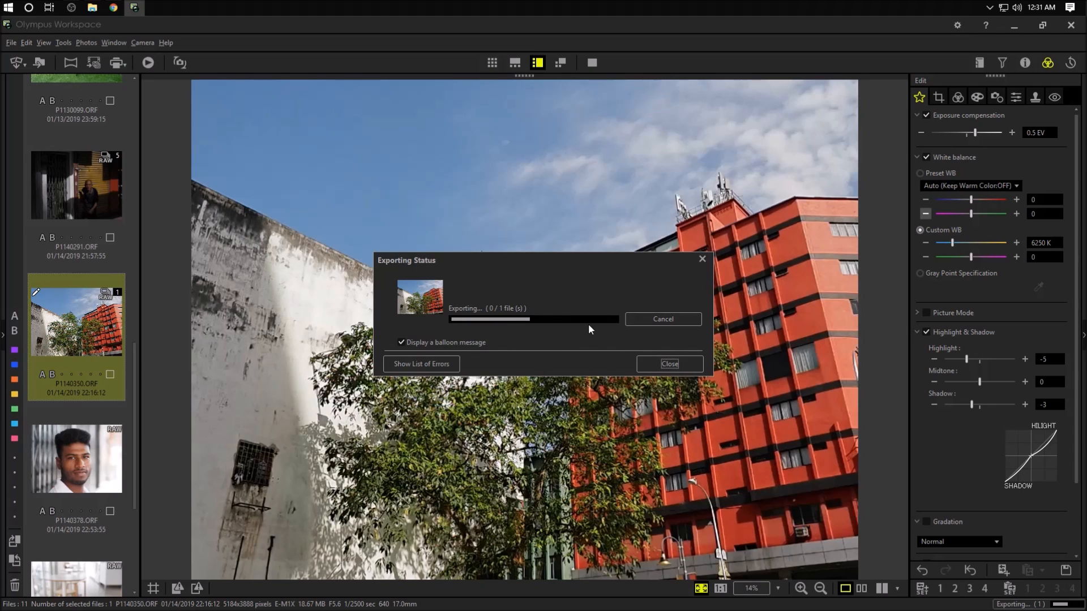
Close the finished export window and browse to the spider-on-leaf photo.
left_click(667, 363)
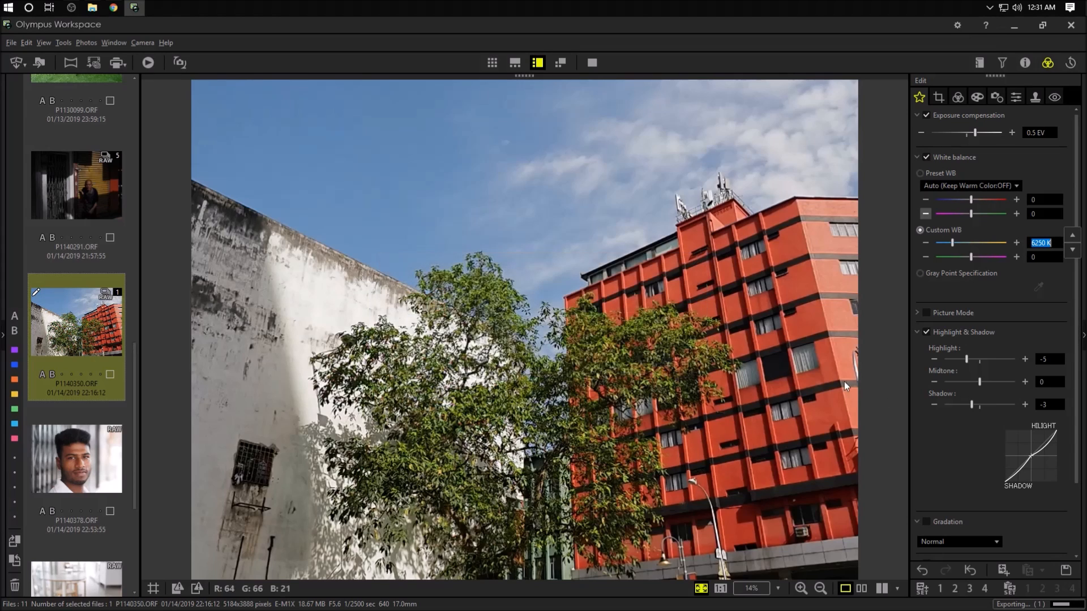
left_click(76, 457)
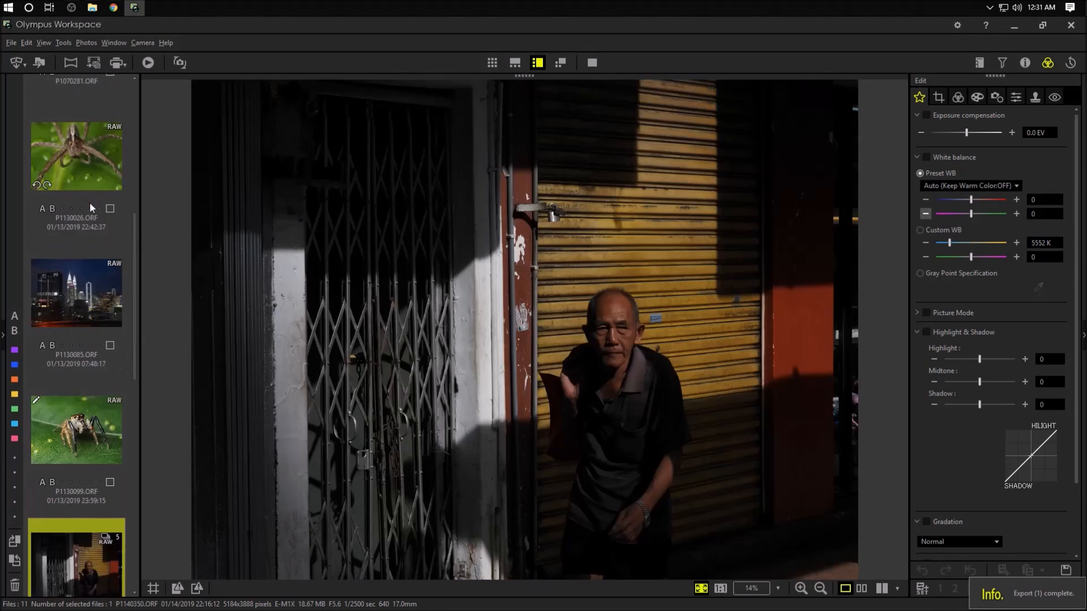
left_click(76, 289)
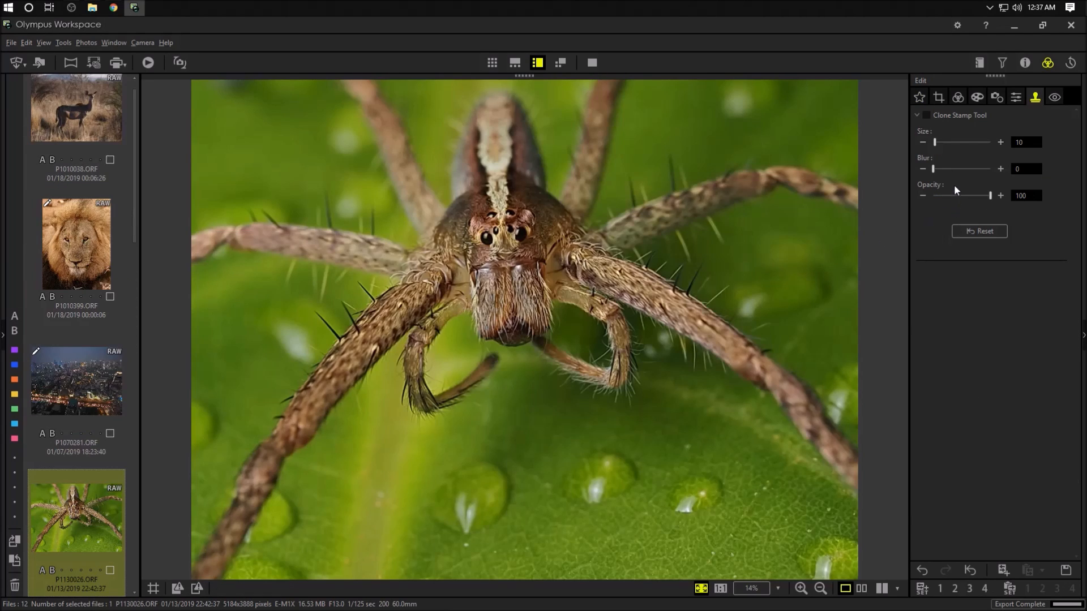
mouse_move(1032, 157)
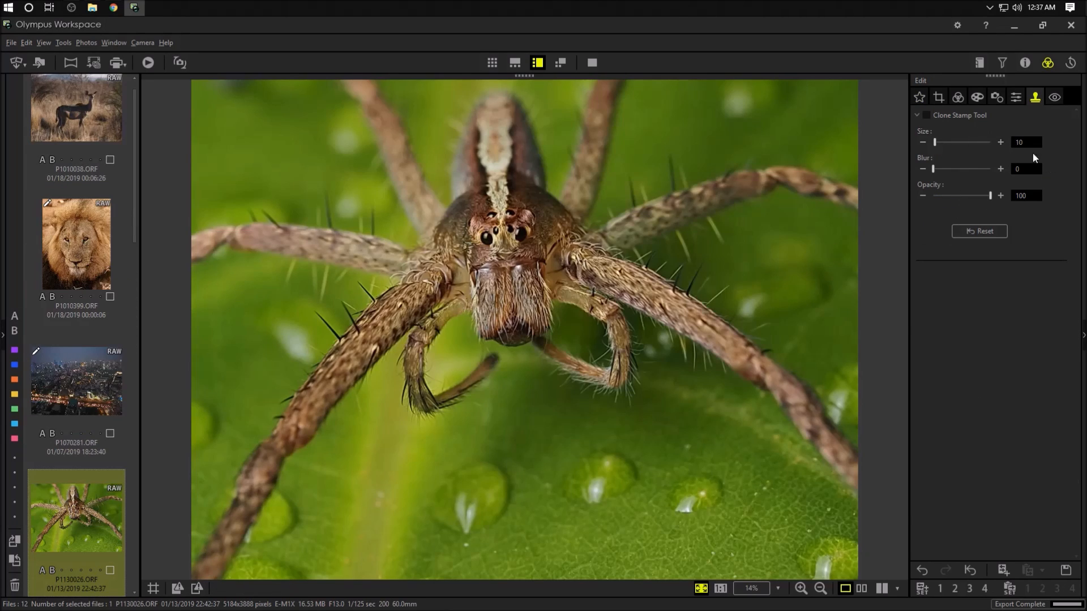
mouse_move(883, 277)
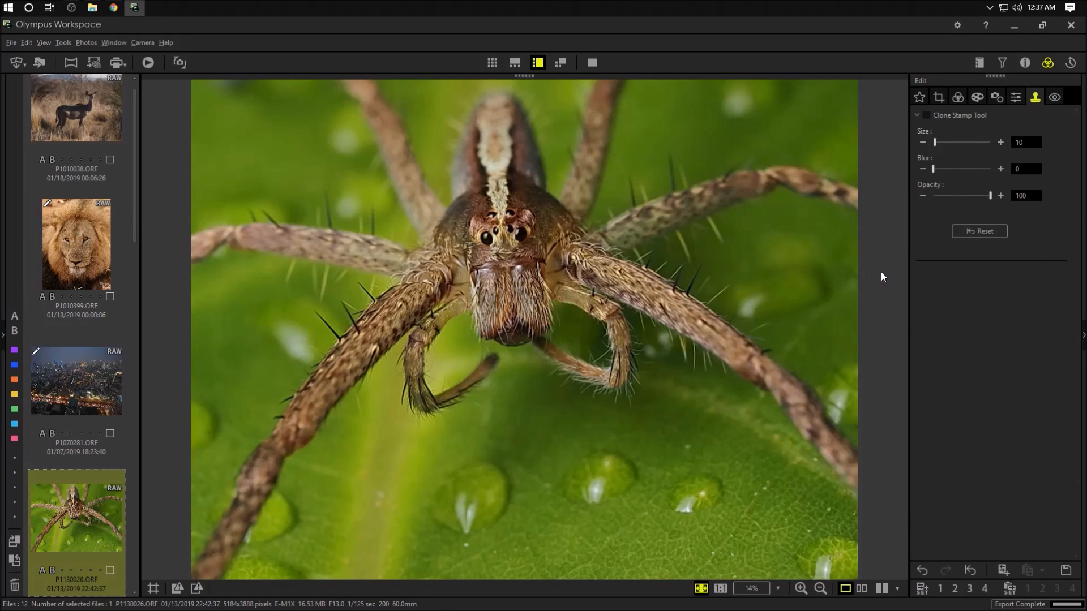
mouse_move(872, 269)
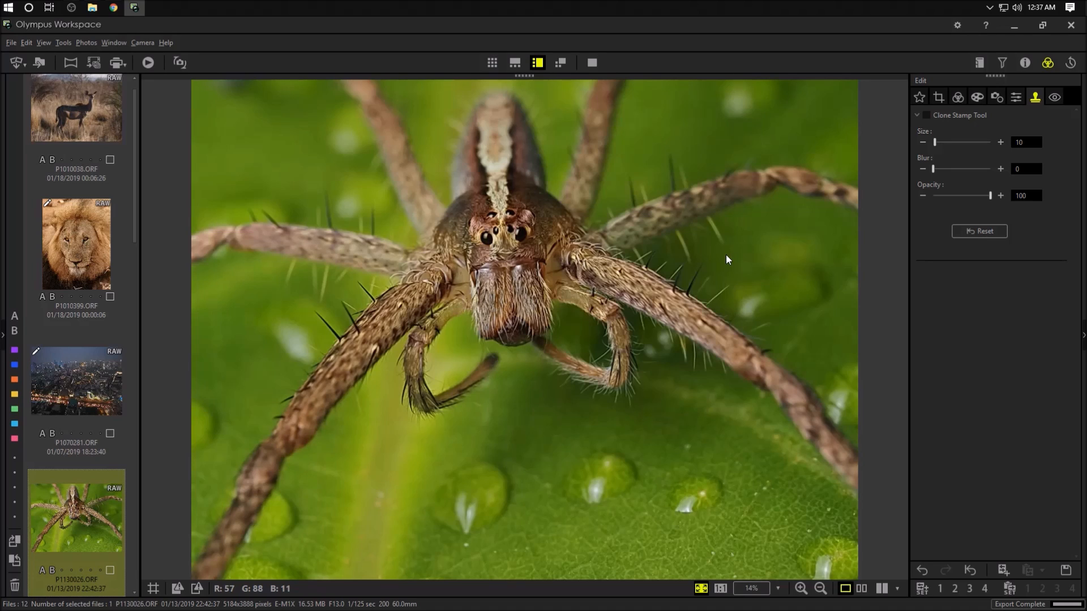
Switch to the lion close-up photo.
left_click(75, 245)
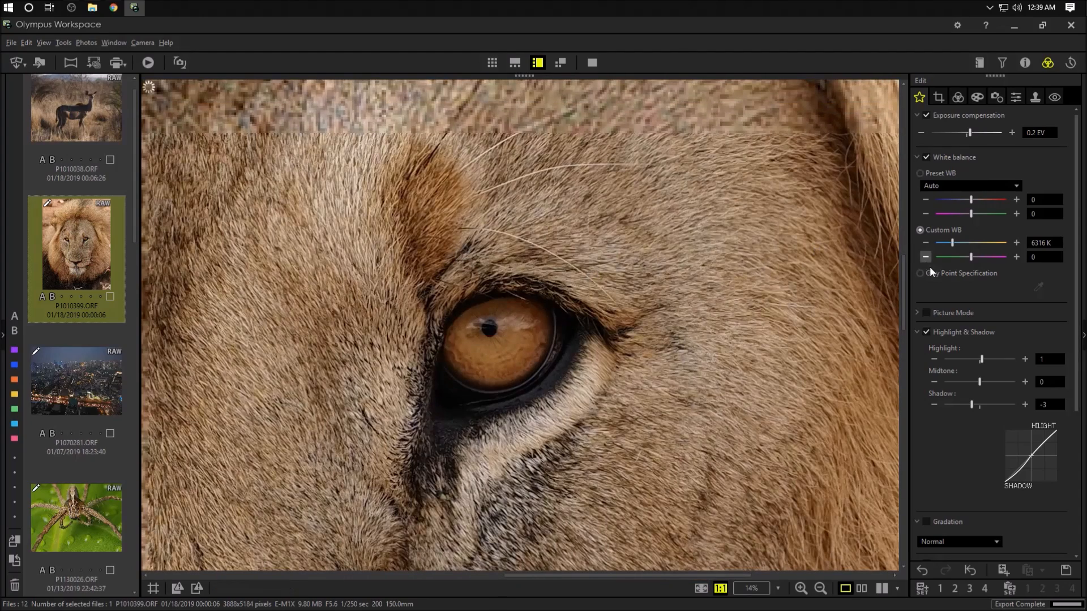
Deepen the jumping spider's shadows to -4, then open the night skyline photo up close.
left_click_drag(953, 242, 963, 242)
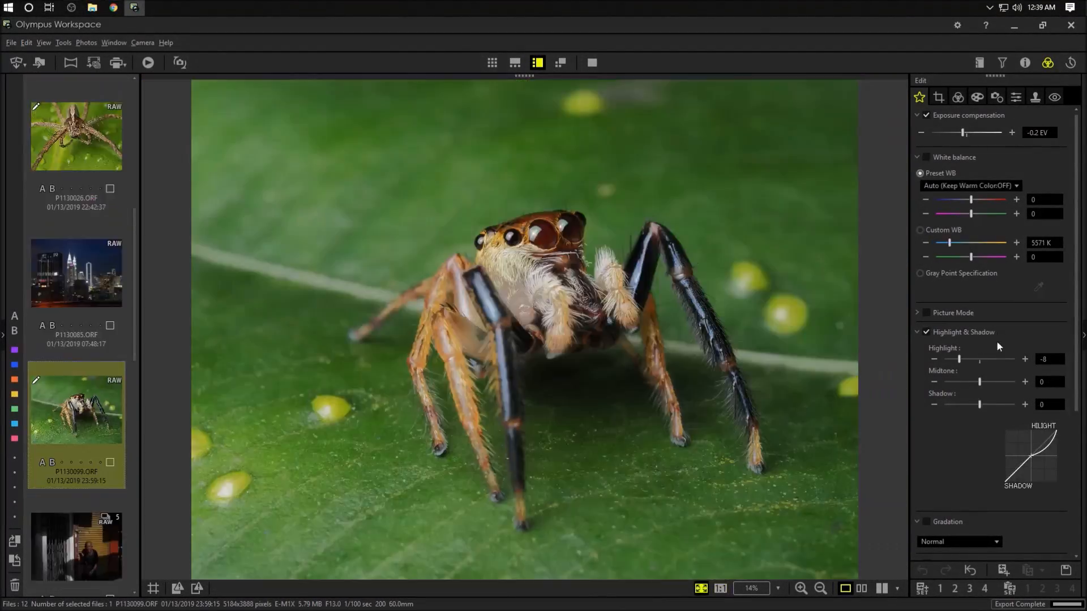
left_click_drag(979, 405, 969, 405)
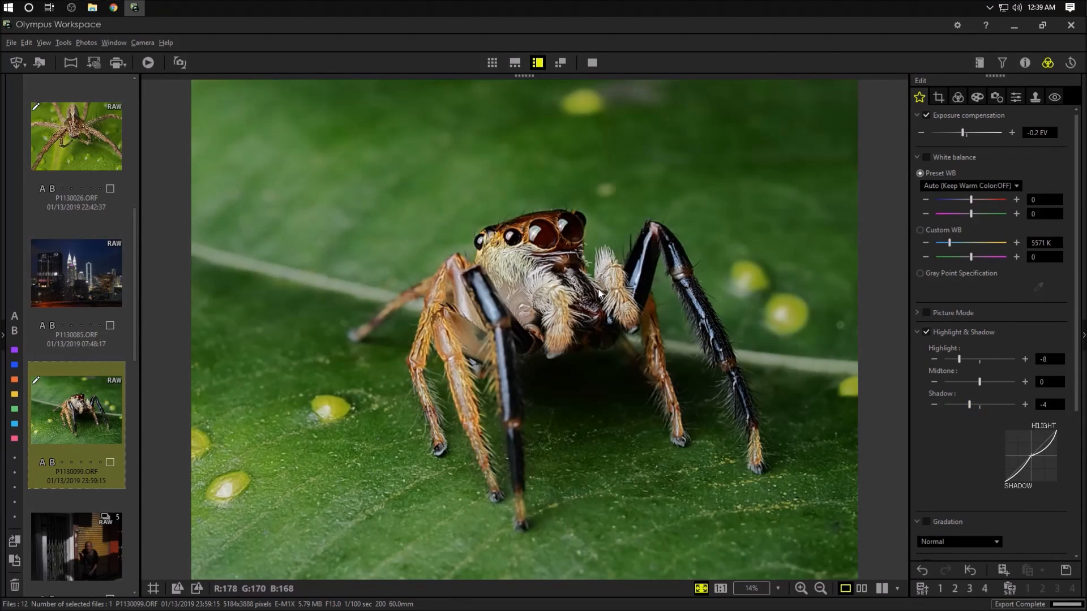
mouse_move(721, 300)
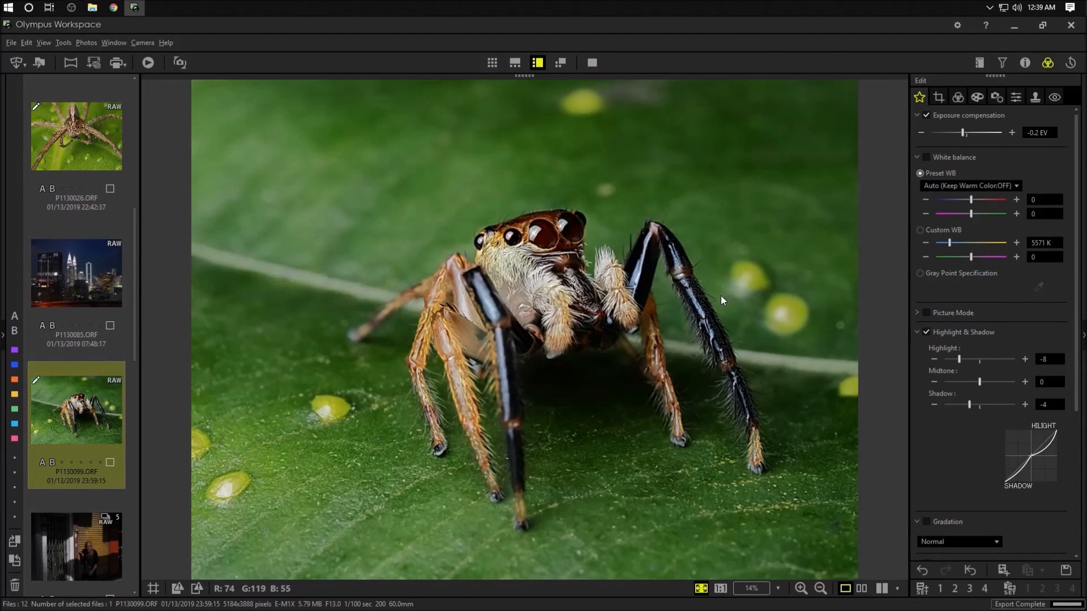
mouse_move(711, 281)
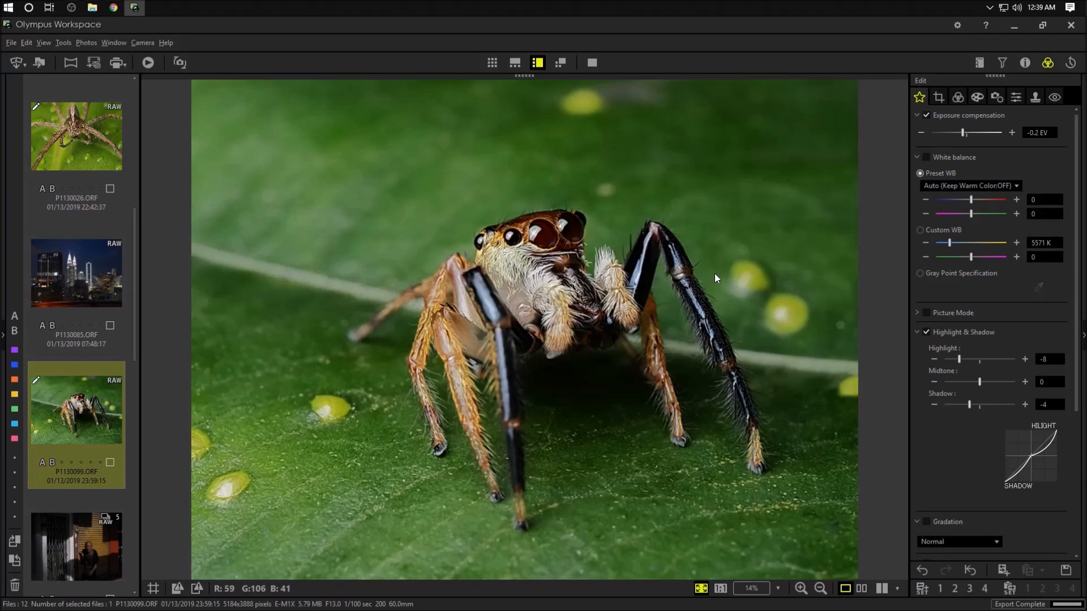
mouse_move(713, 277)
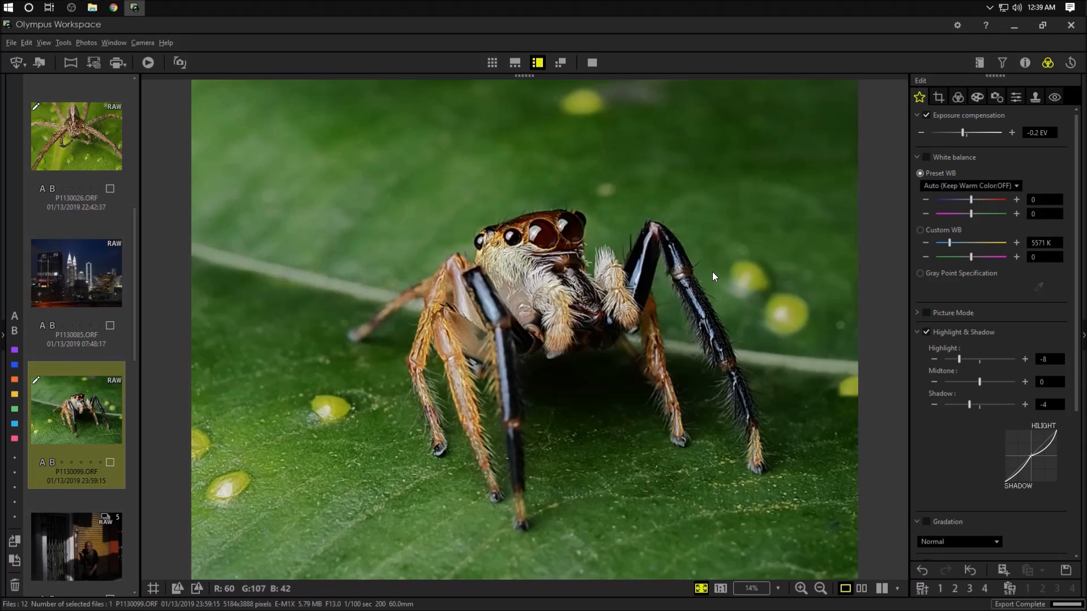
mouse_move(606, 277)
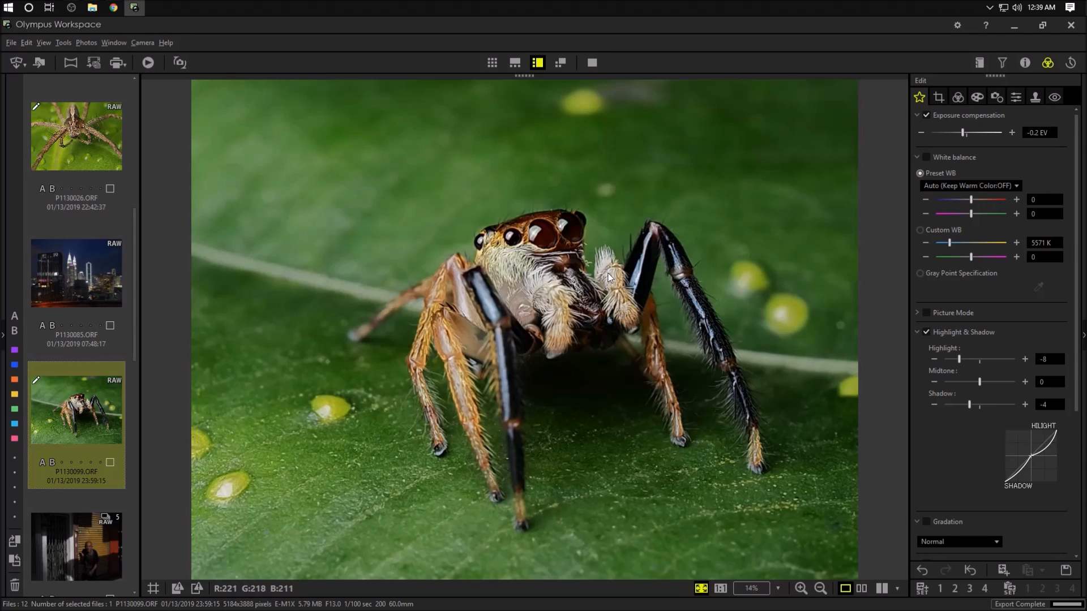
mouse_move(601, 255)
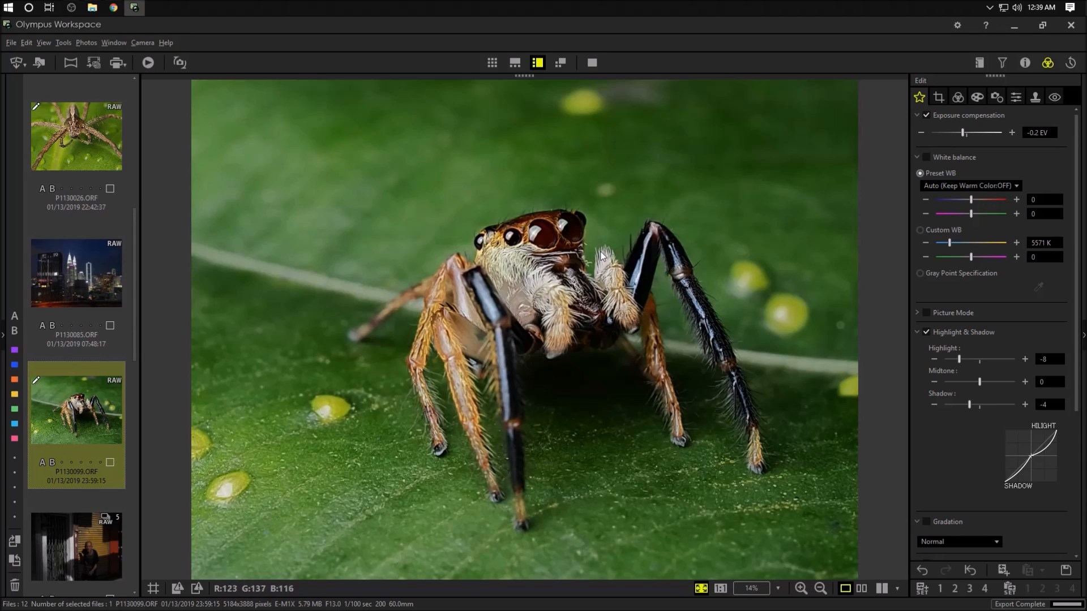
left_click(76, 270)
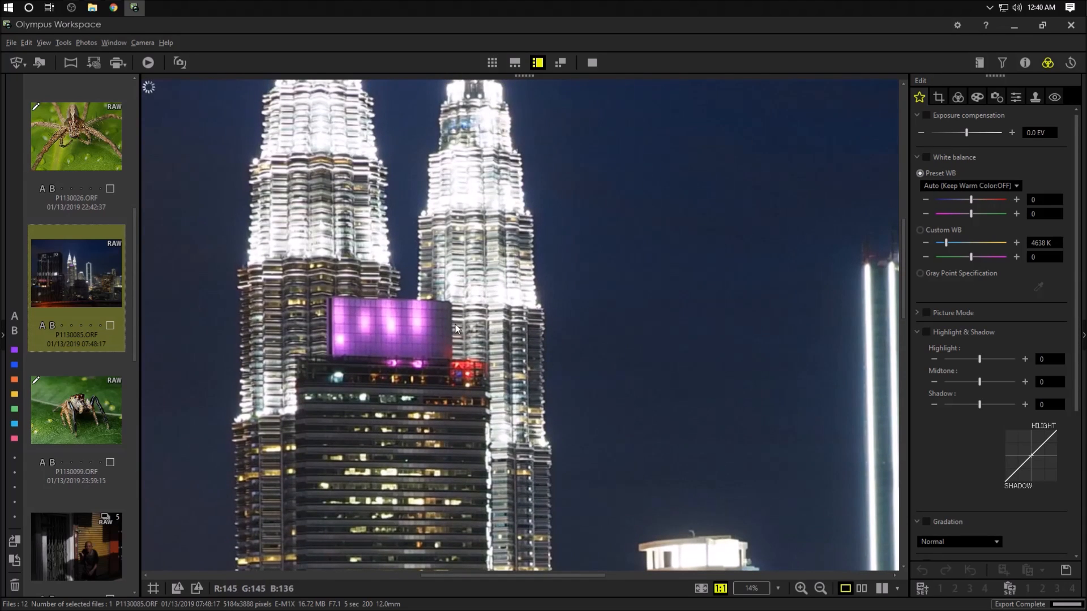
mouse_move(451, 319)
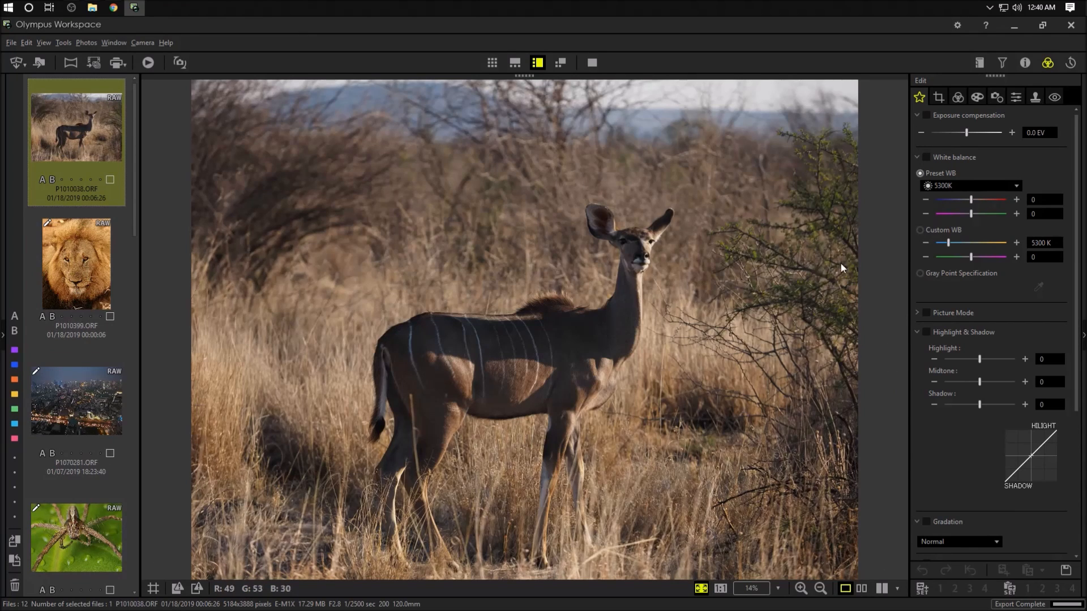
Set the kudu to a 7622 K custom white balance, then move on to the night skyline photo.
left_click(919, 230)
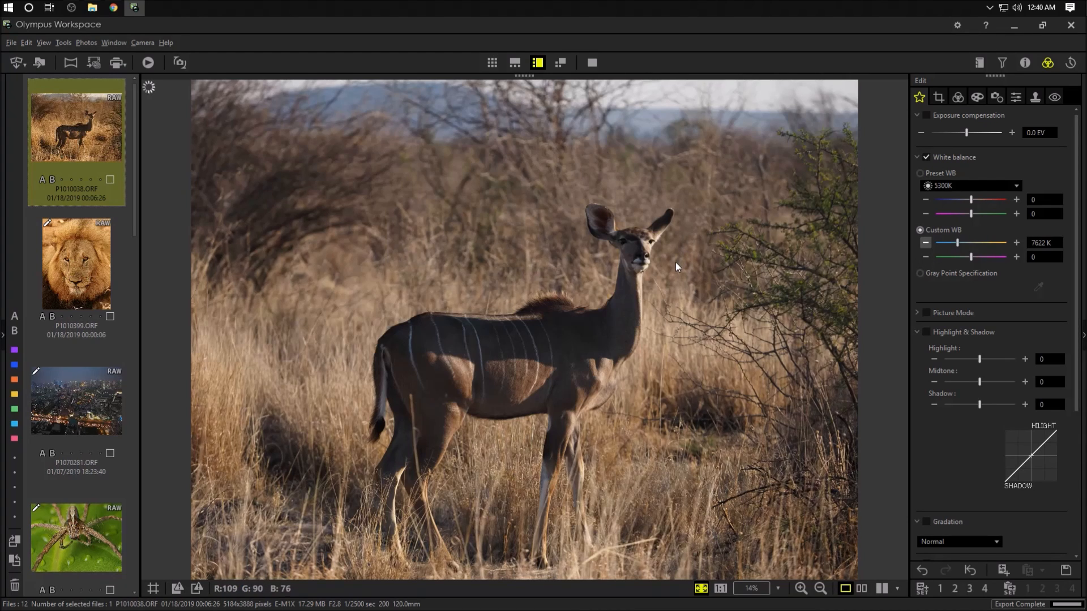
left_click(720, 589)
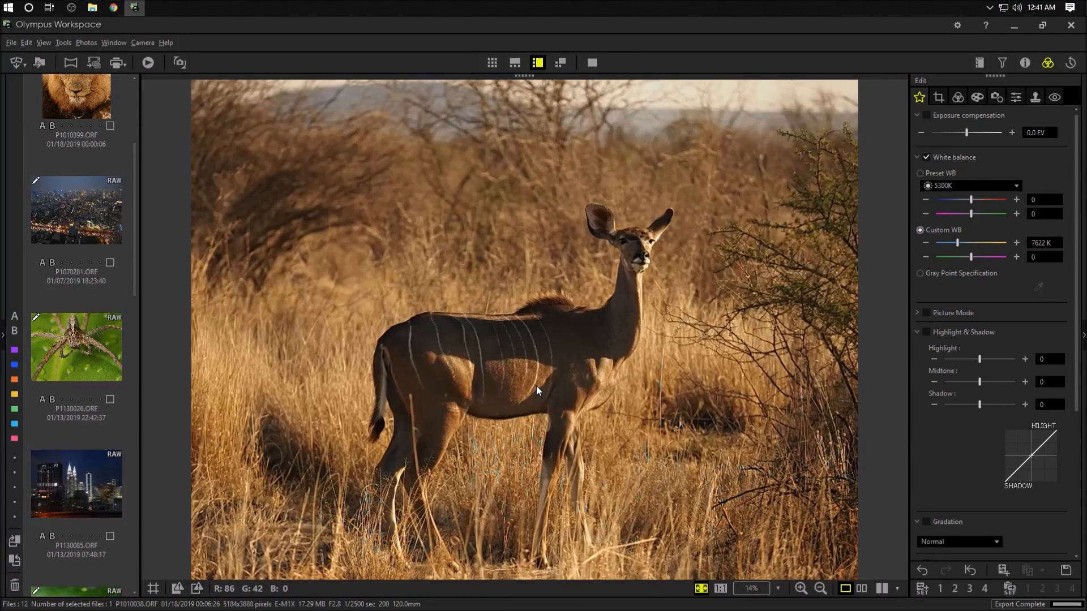
mouse_move(546, 354)
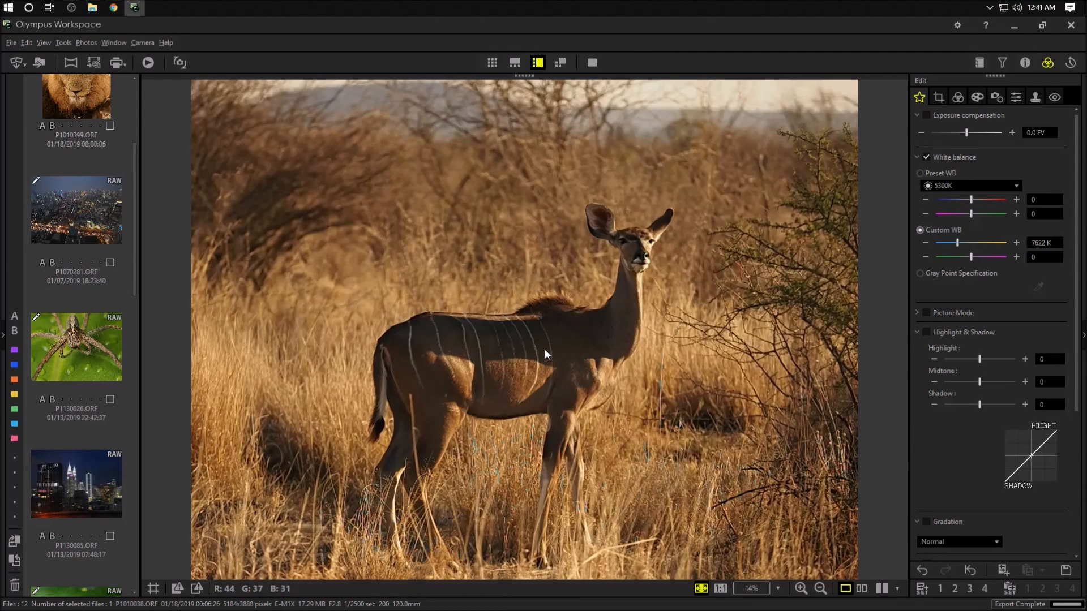
left_click(76, 346)
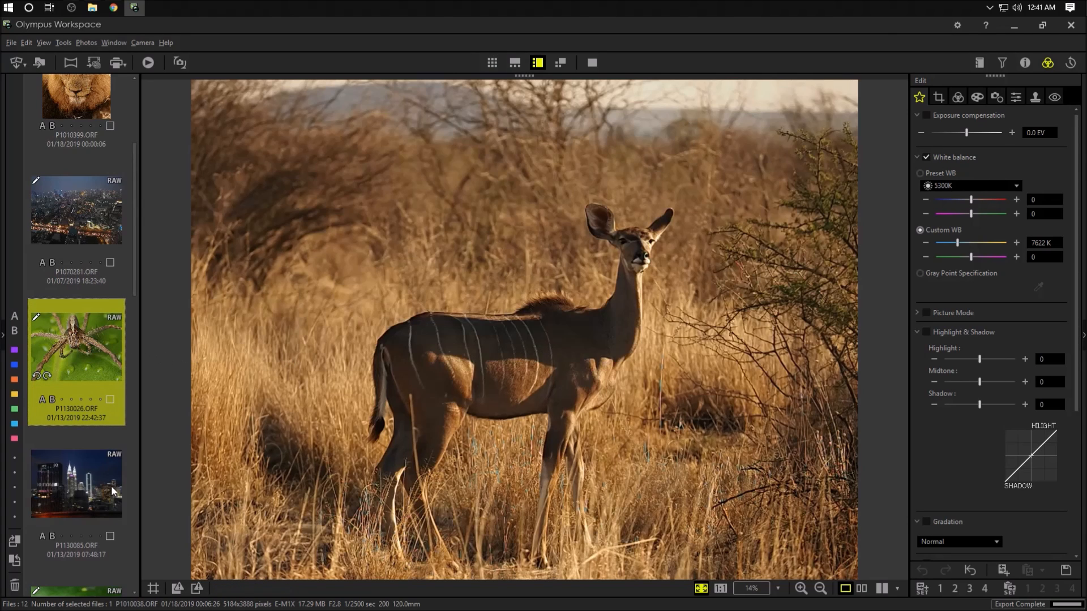
left_click(76, 483)
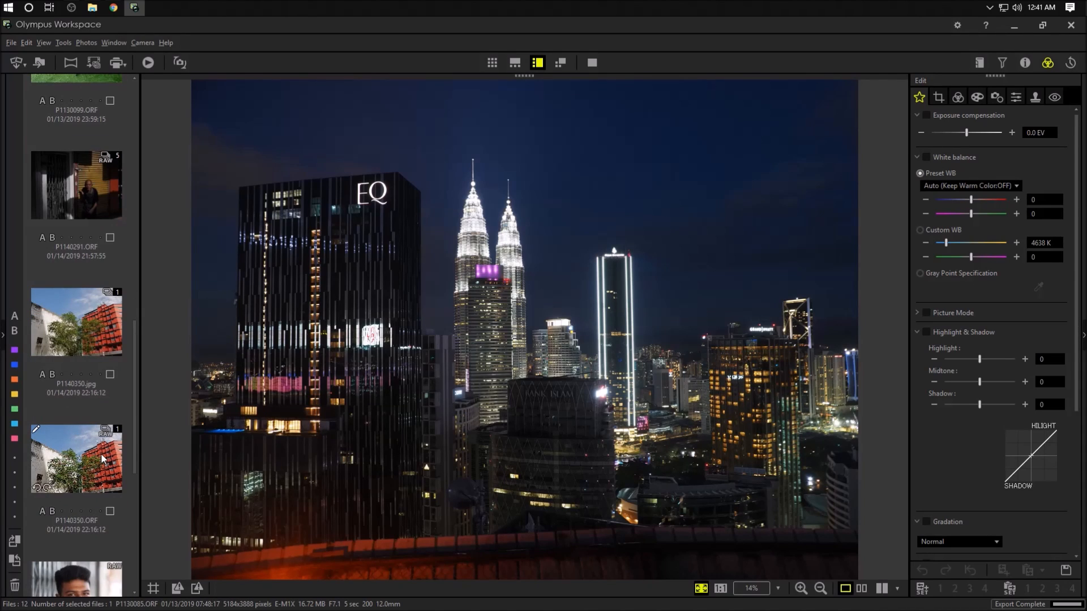
Load the painted alley photo with the mural and stairs from the filmstrip into the editor.
left_click(76, 499)
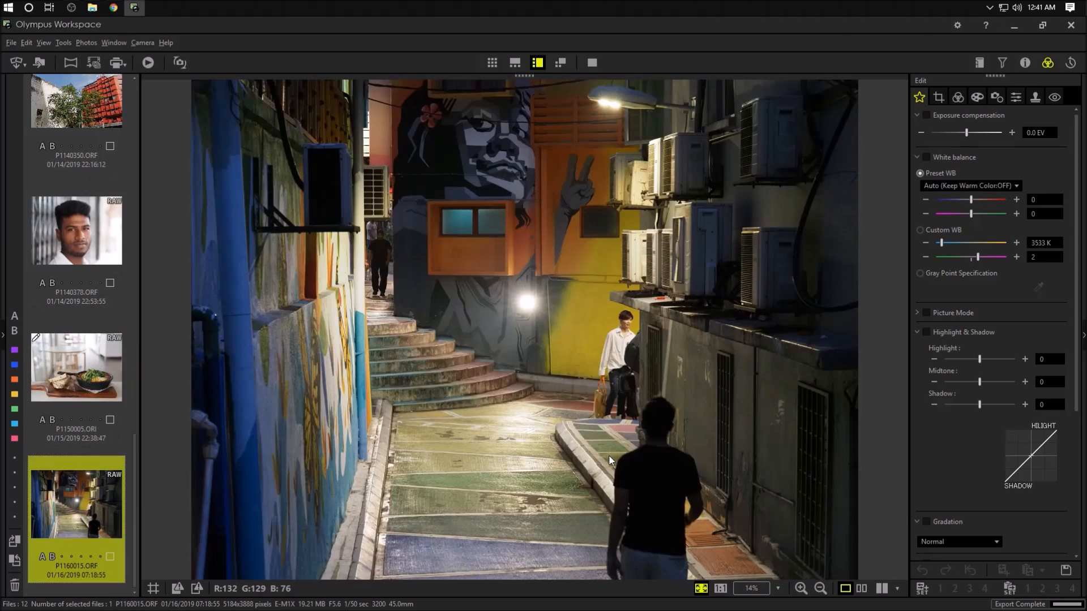
mouse_move(766, 336)
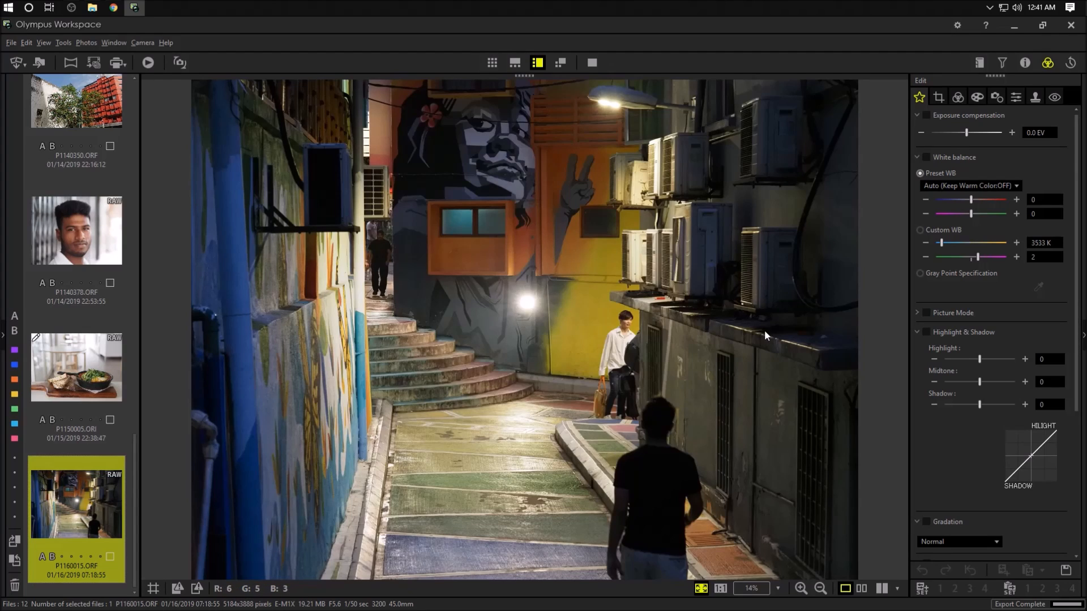
mouse_move(766, 316)
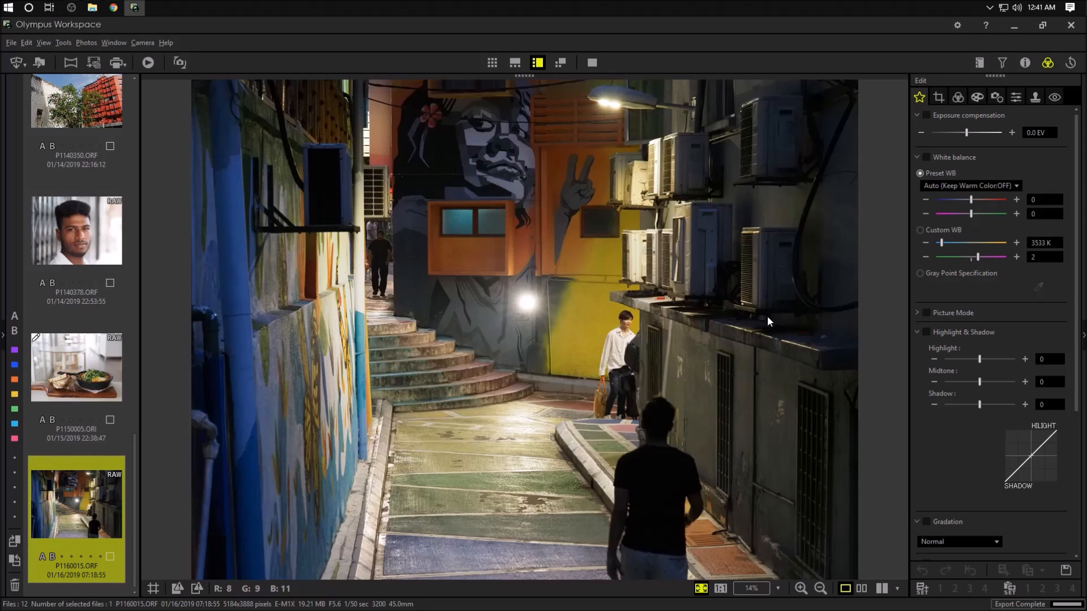
mouse_move(757, 307)
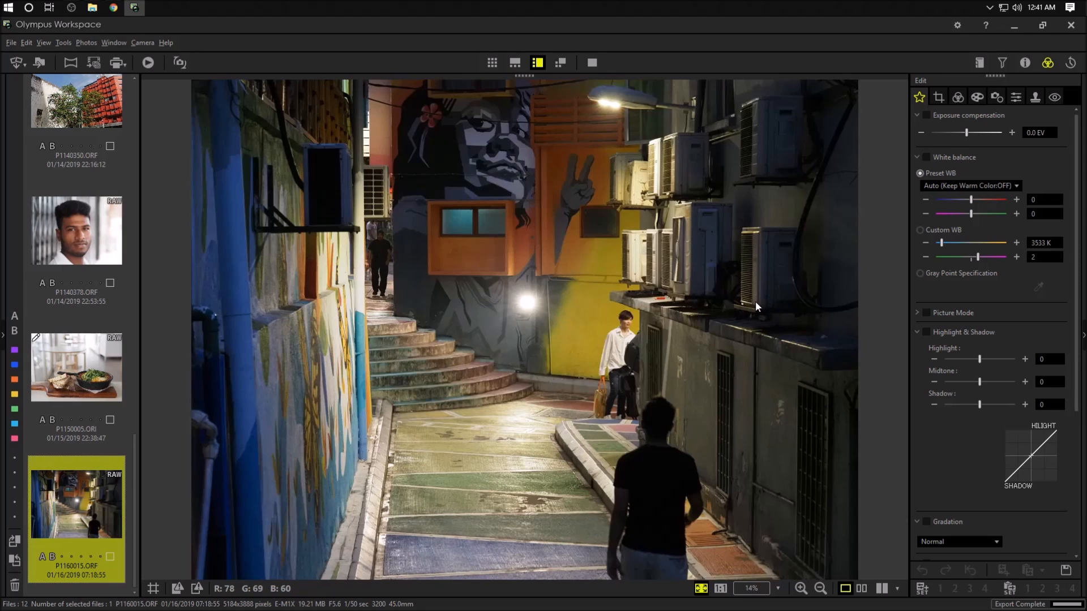